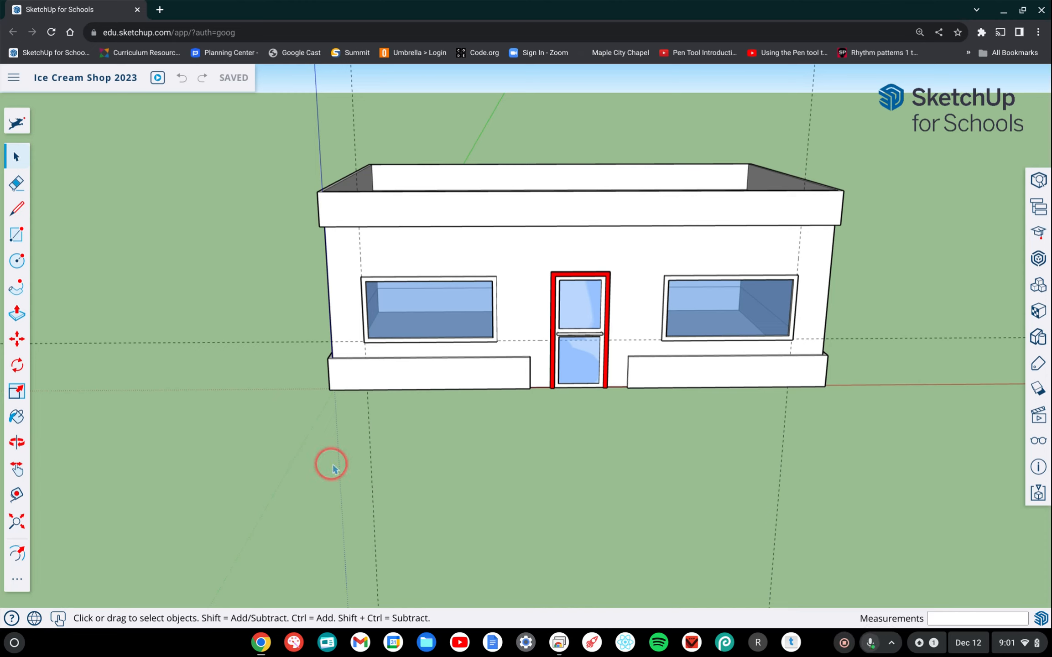
# - Pan the view so the shop front faces head-on, lower in frame with more sky
pyautogui.click(332, 465)
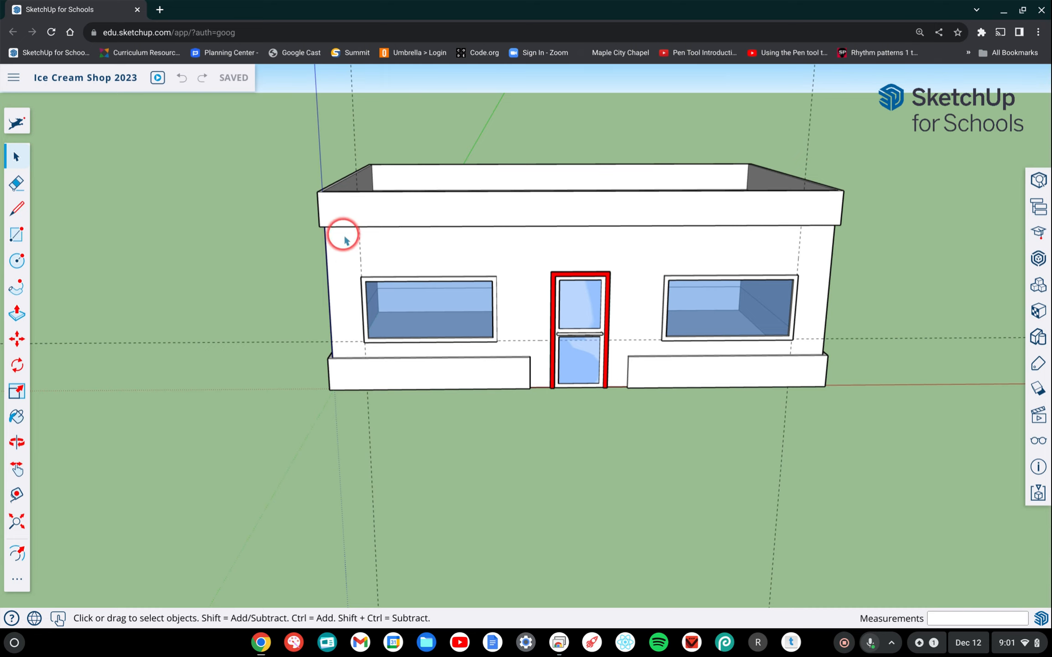
pyautogui.moveTo(787, 263)
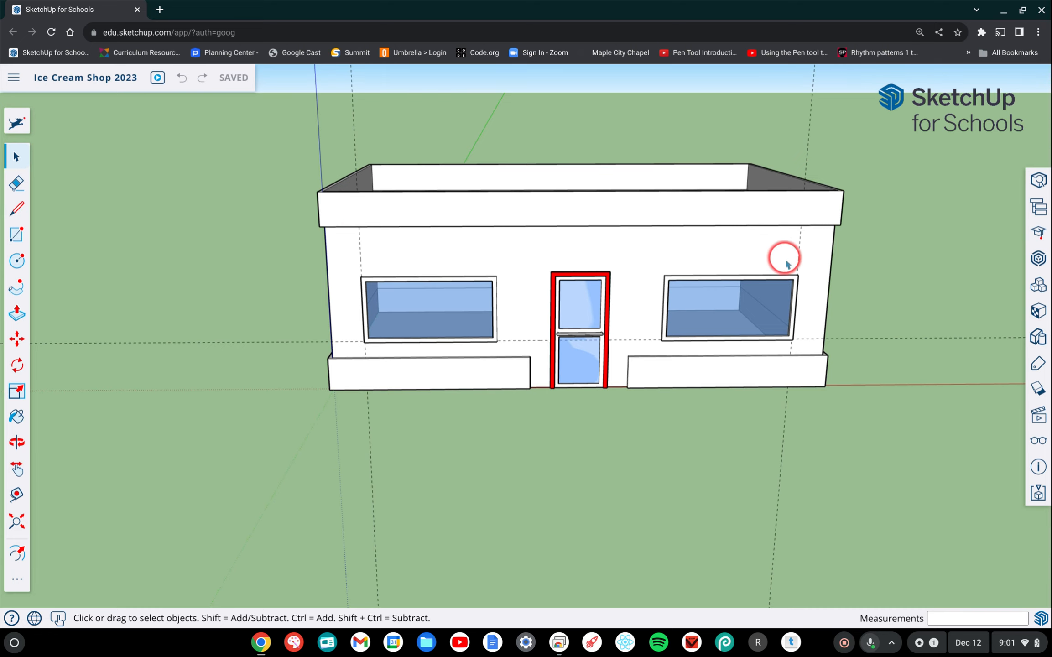
pyautogui.moveTo(361, 299)
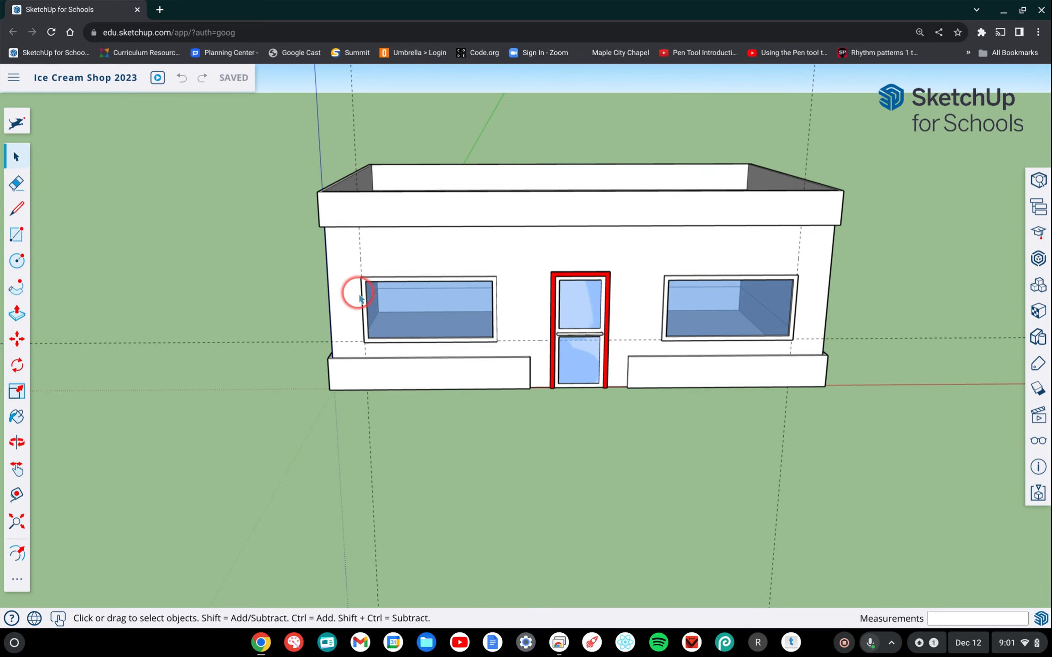
pyautogui.moveTo(361, 299); pyautogui.dragTo(137, 321)
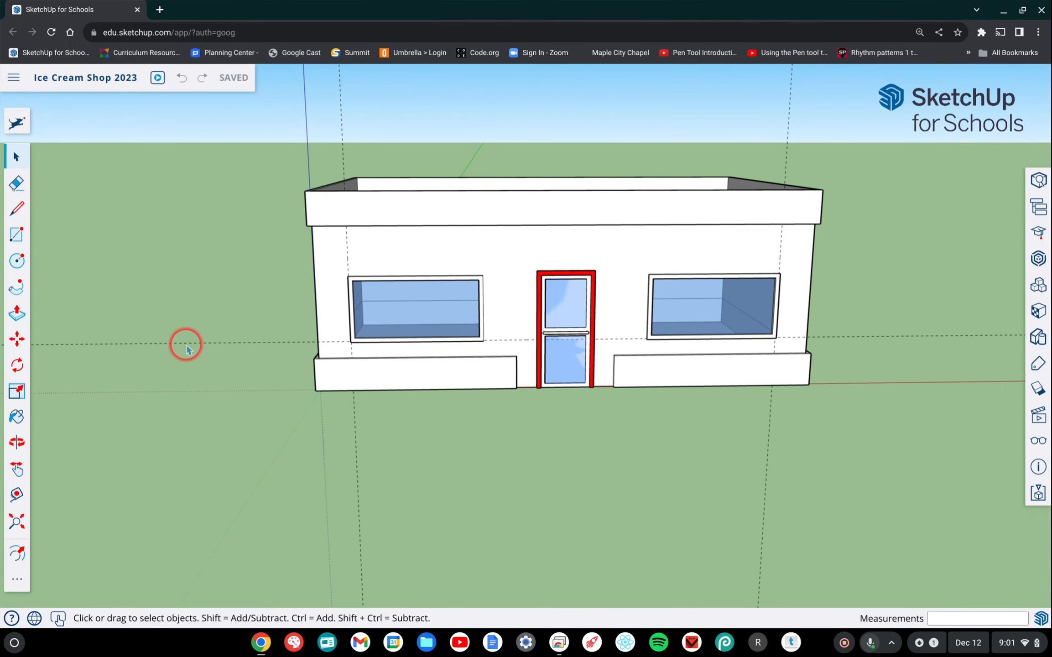
pyautogui.moveTo(188, 345)
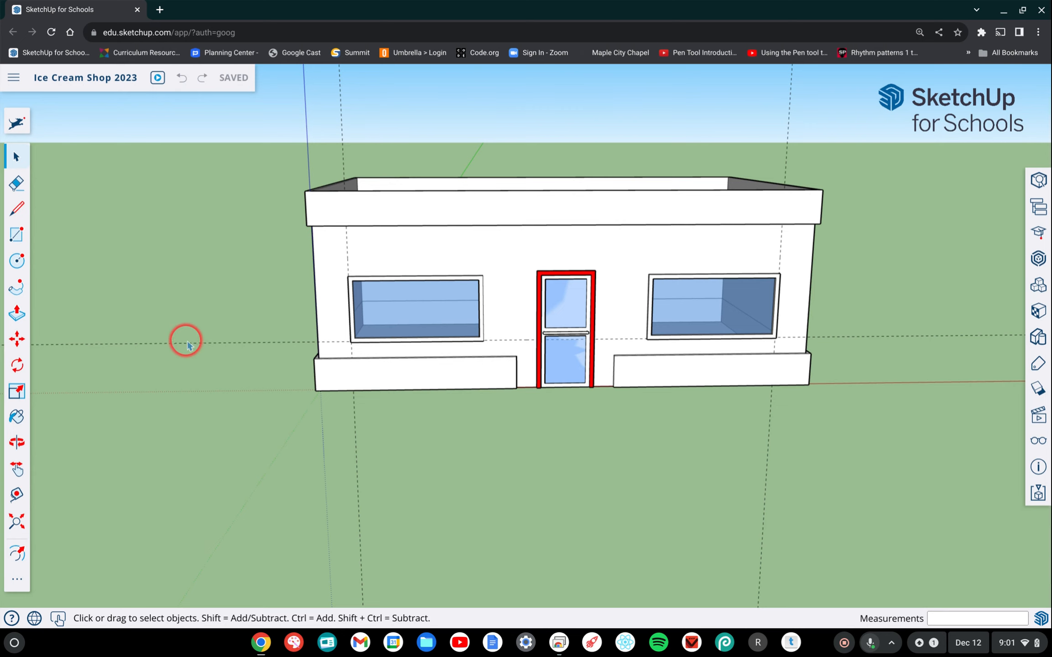
pyautogui.click(17, 390)
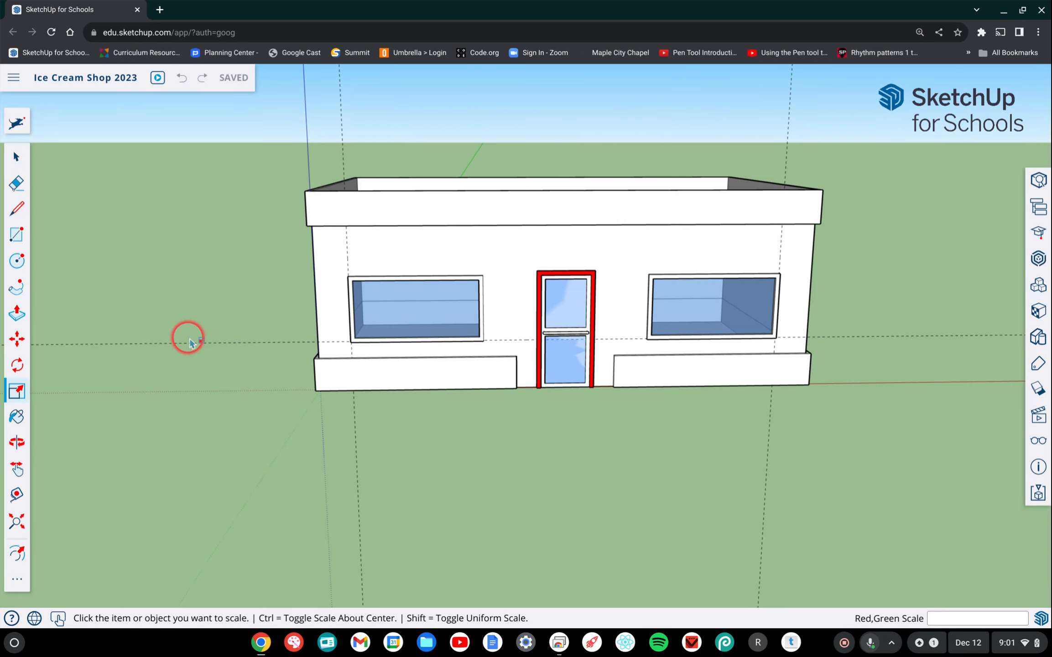
pyautogui.click(17, 155)
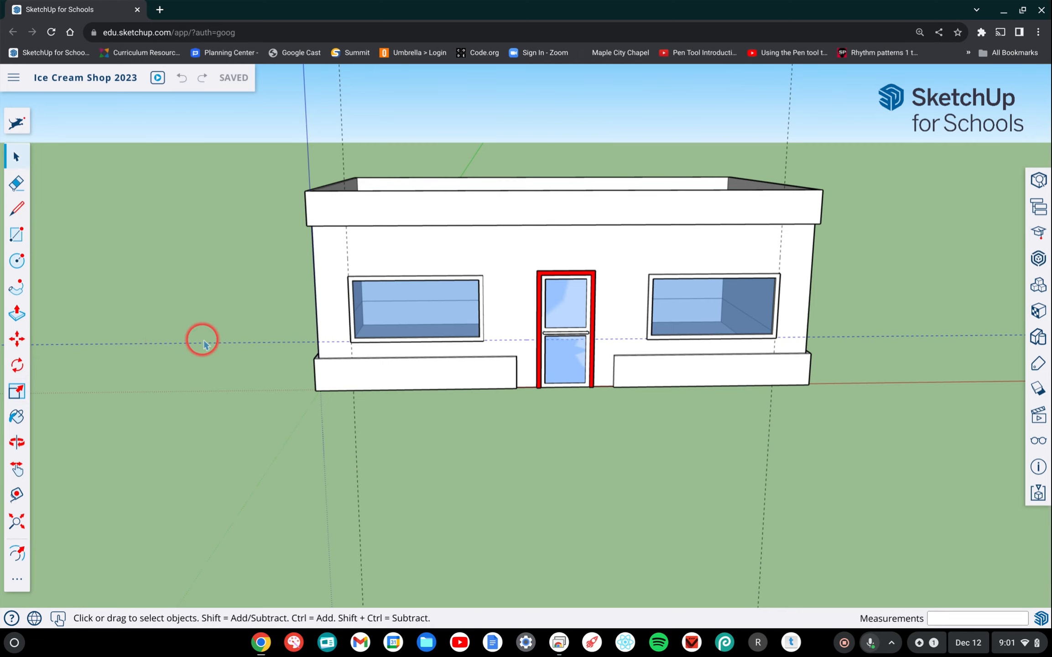
pyautogui.moveTo(342, 459)
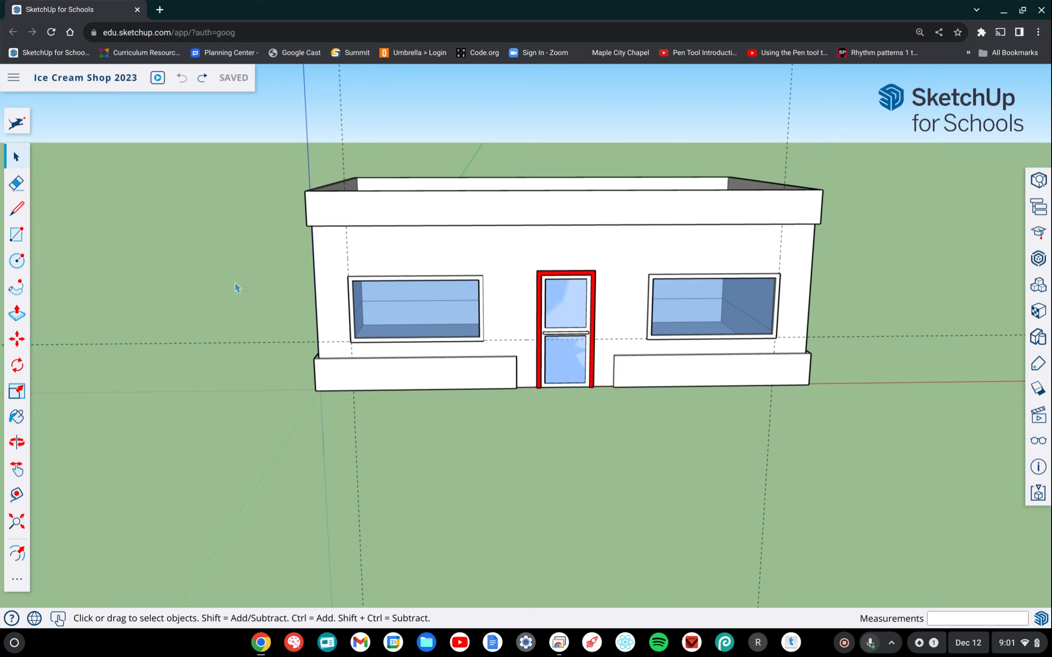
pyautogui.moveTo(235, 288); pyautogui.dragTo(162, 383)
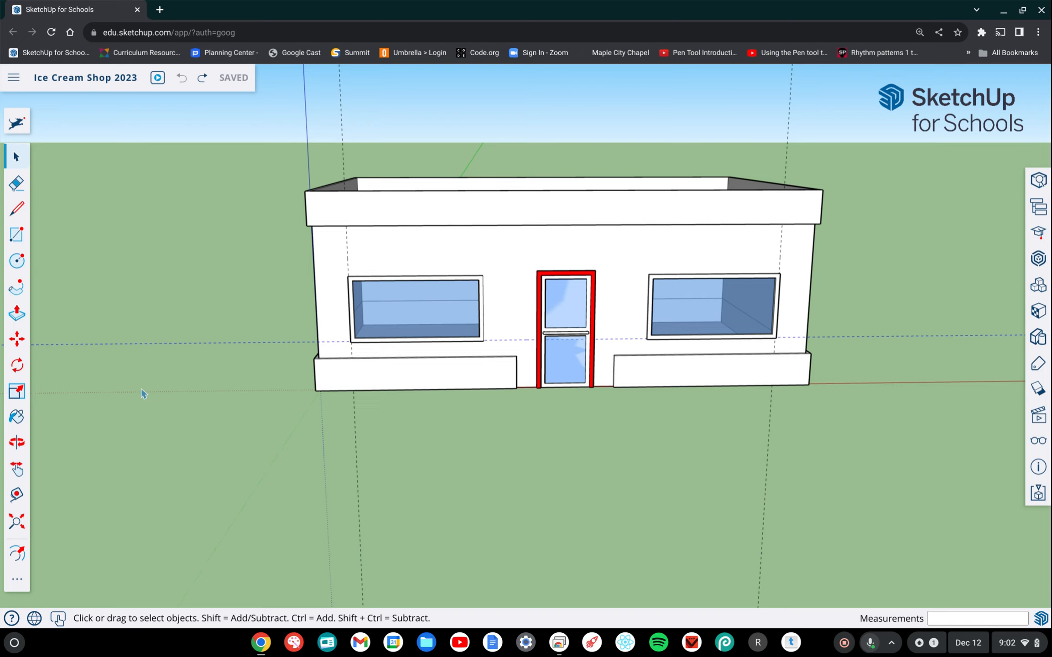
pyautogui.click(161, 330)
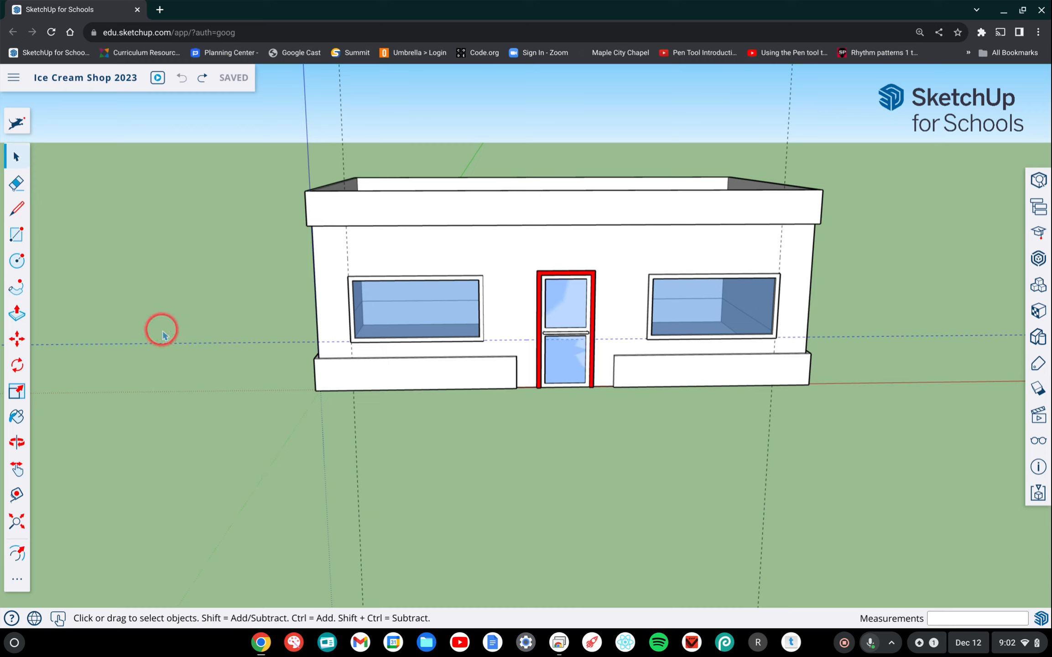
pyautogui.moveTo(223, 298)
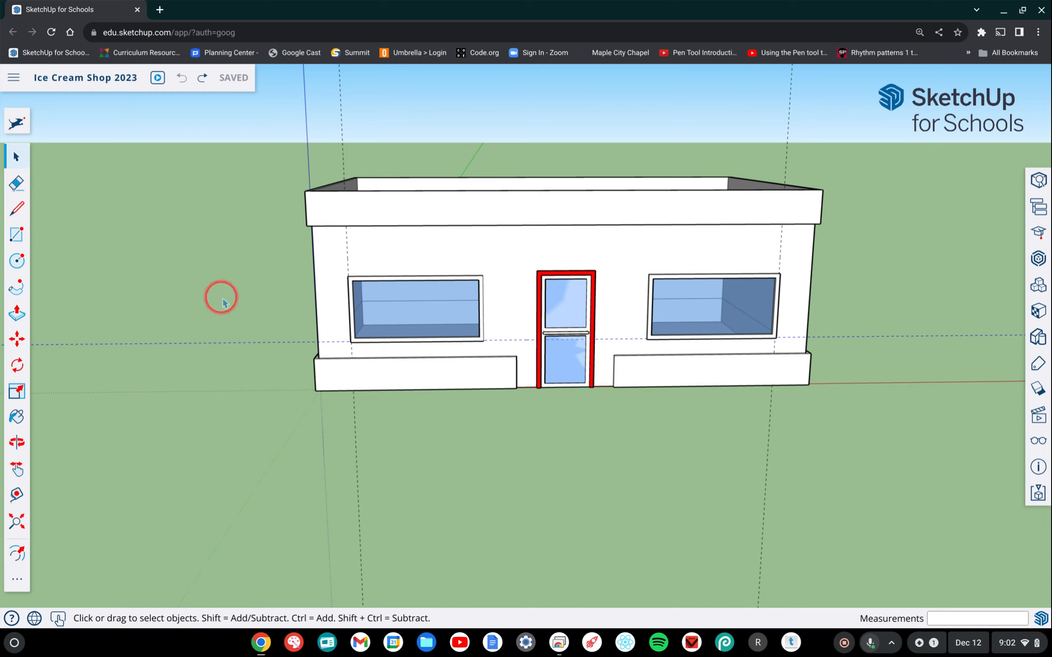
pyautogui.moveTo(65, 239)
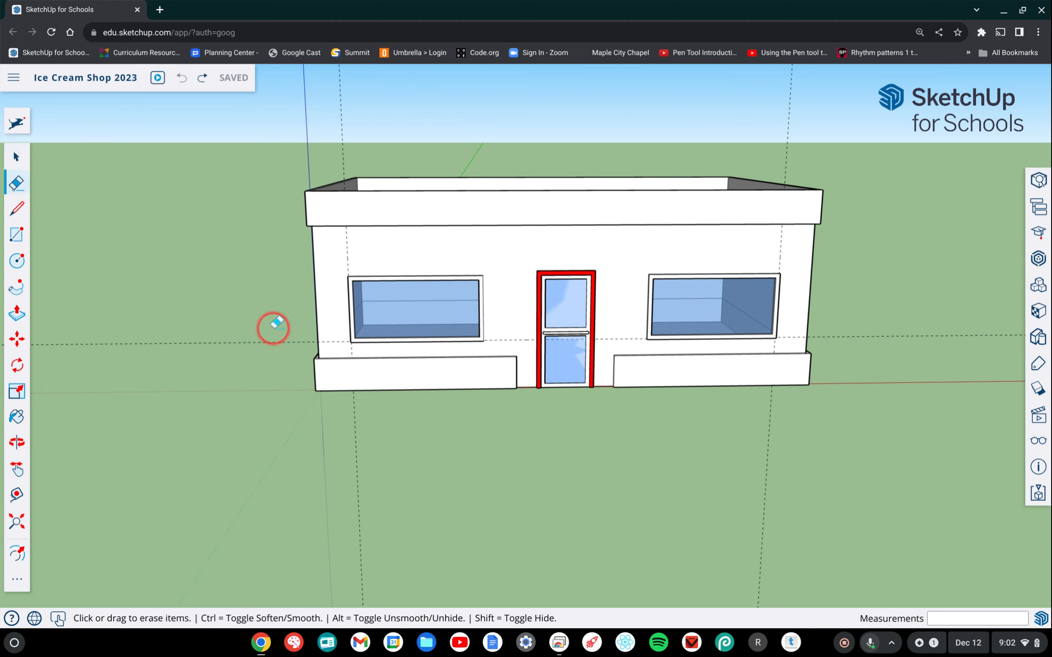
pyautogui.moveTo(242, 333)
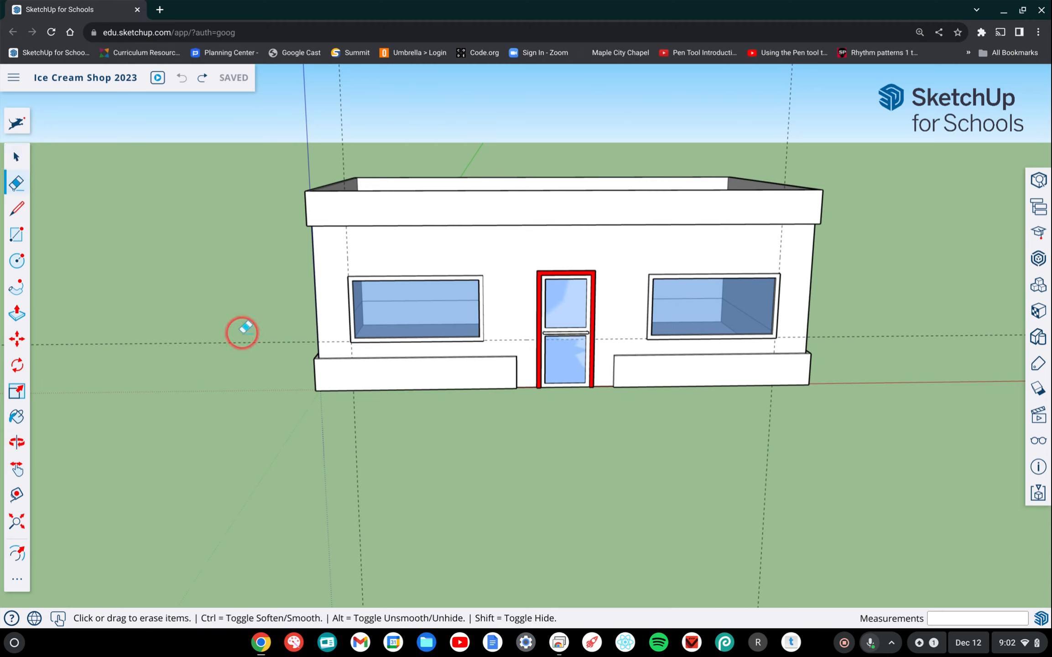
pyautogui.moveTo(227, 334)
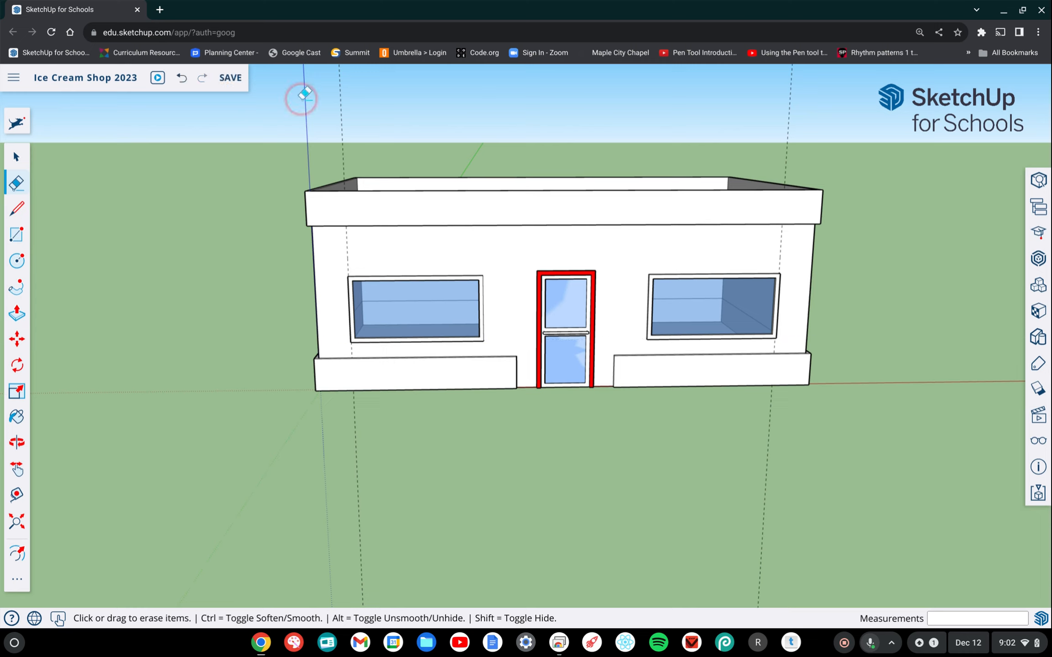
pyautogui.moveTo(324, 132)
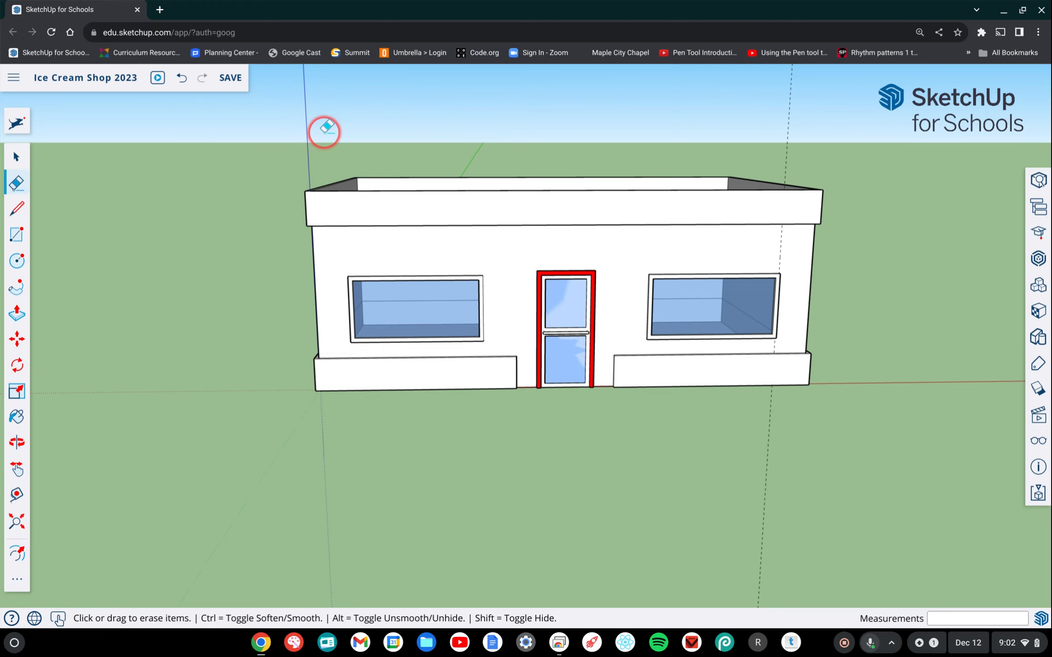
pyautogui.moveTo(720, 92)
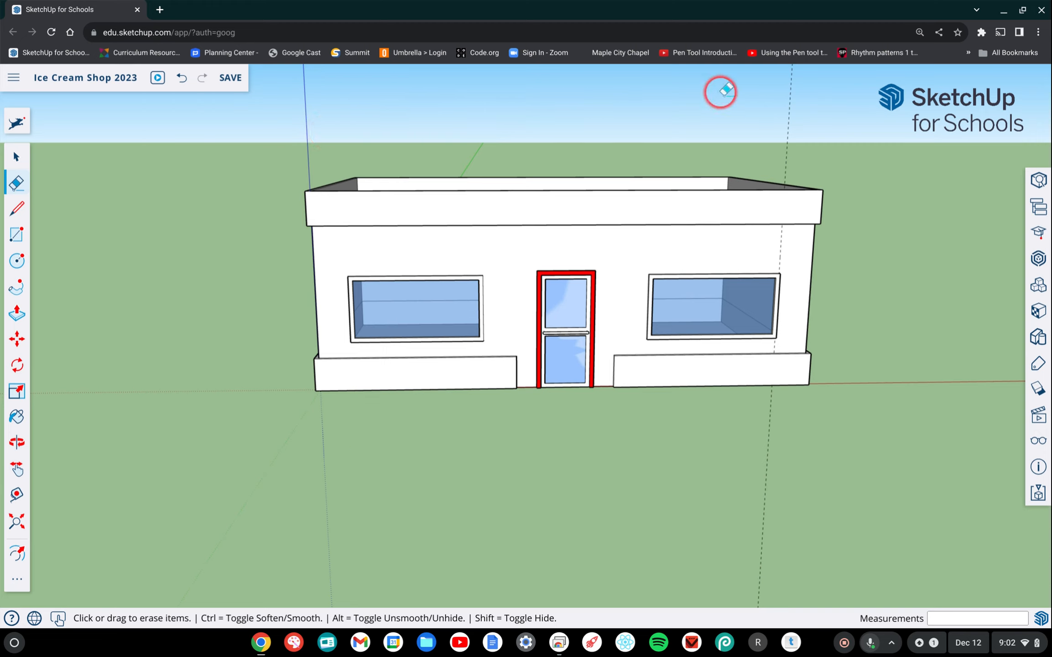
pyautogui.moveTo(789, 127)
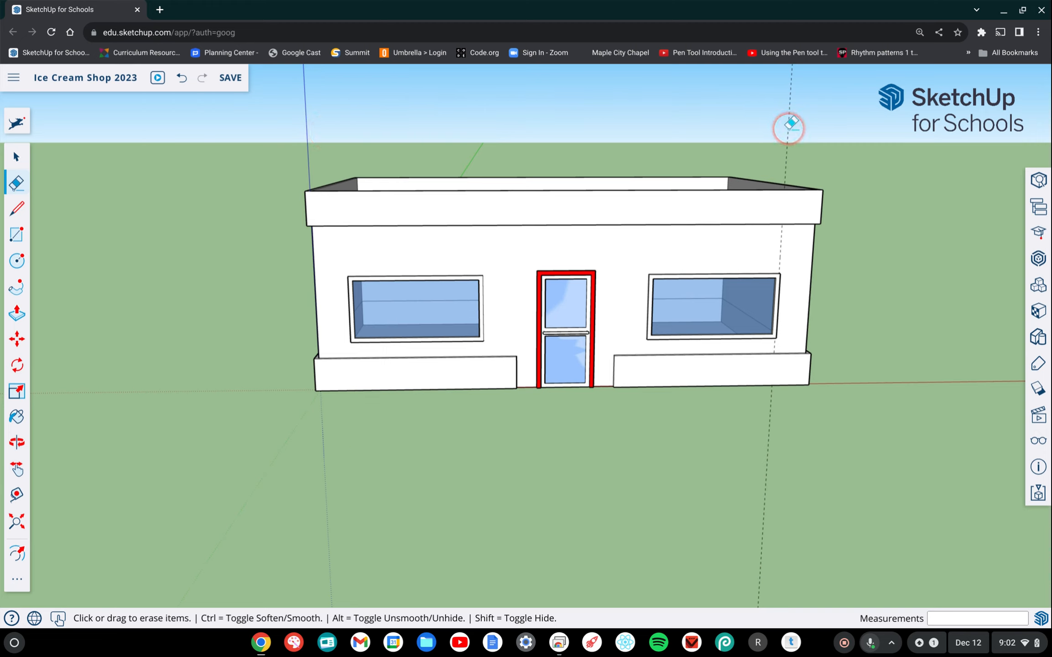
pyautogui.moveTo(813, 105)
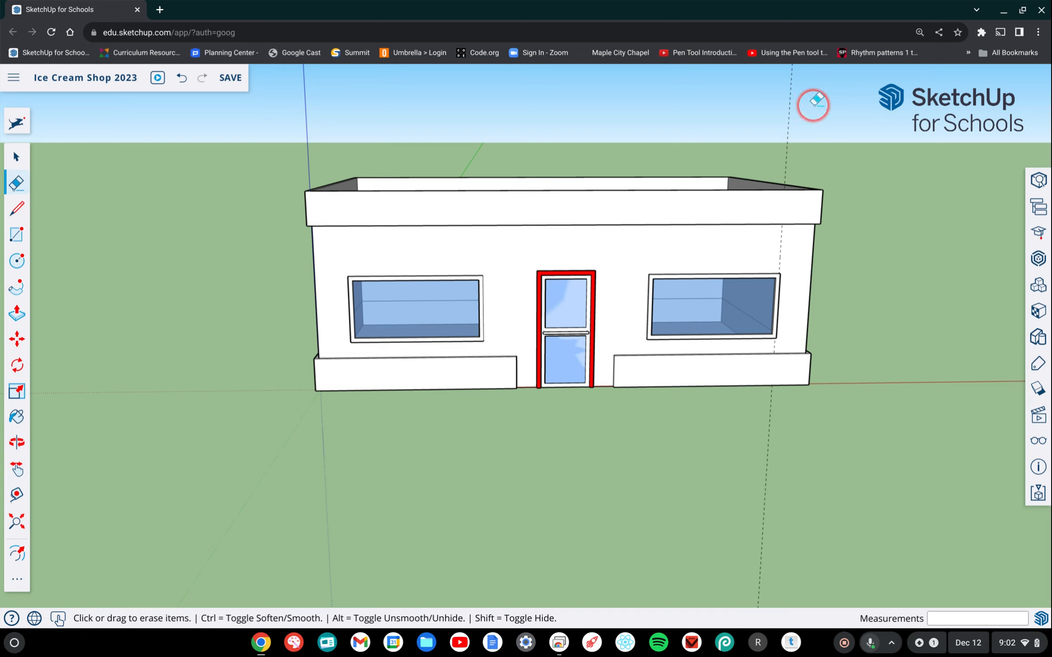
pyautogui.moveTo(864, 373)
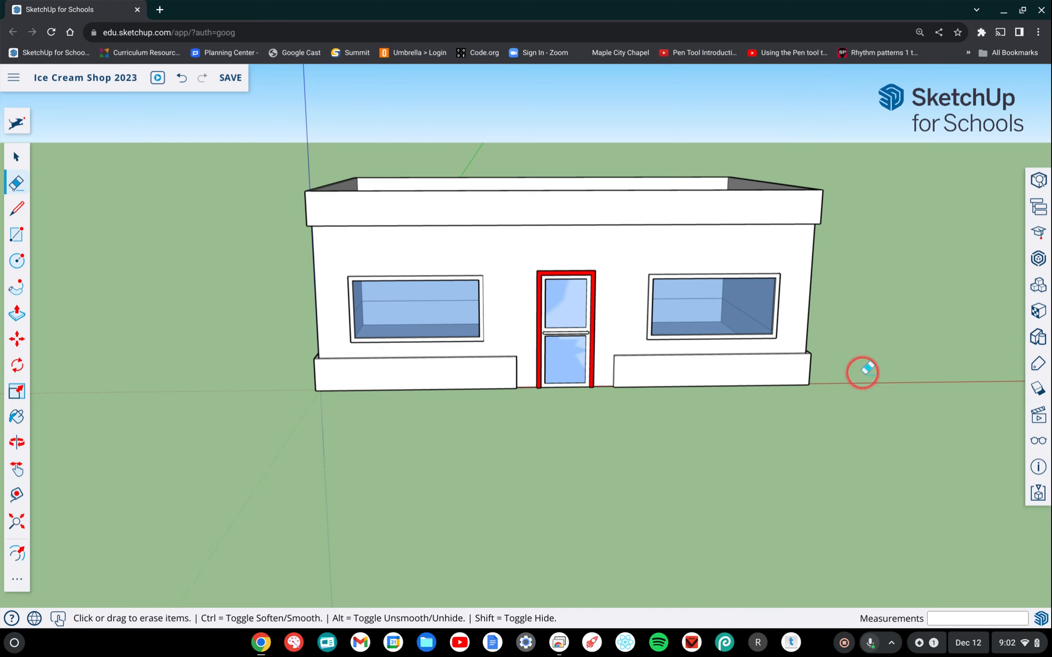
pyautogui.moveTo(255, 192)
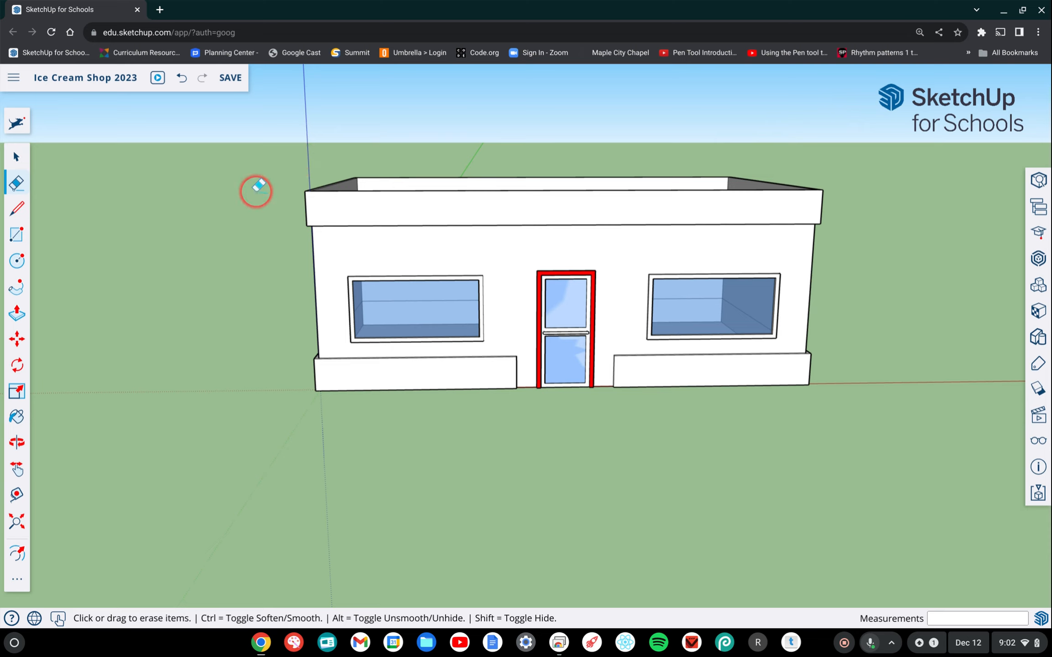
pyautogui.moveTo(248, 153)
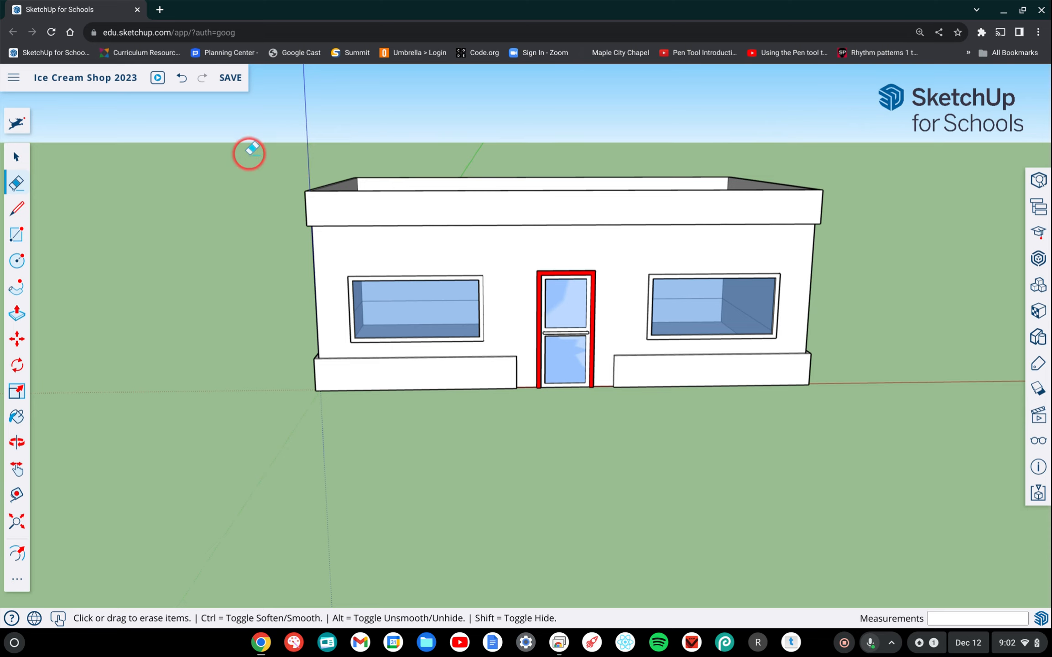
pyautogui.moveTo(205, 201)
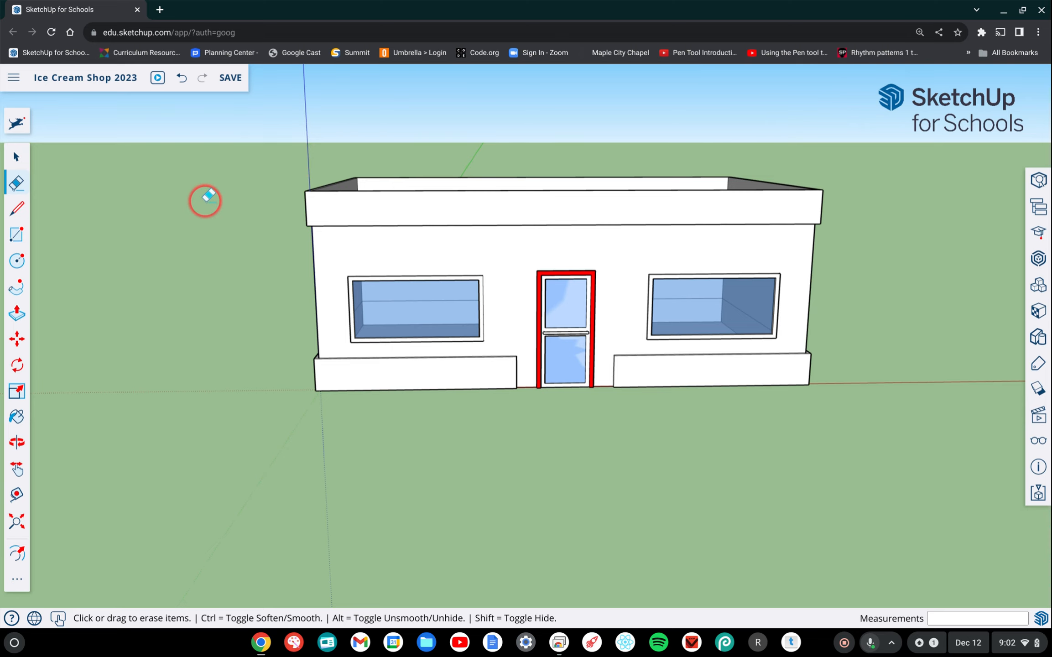
pyautogui.moveTo(224, 164)
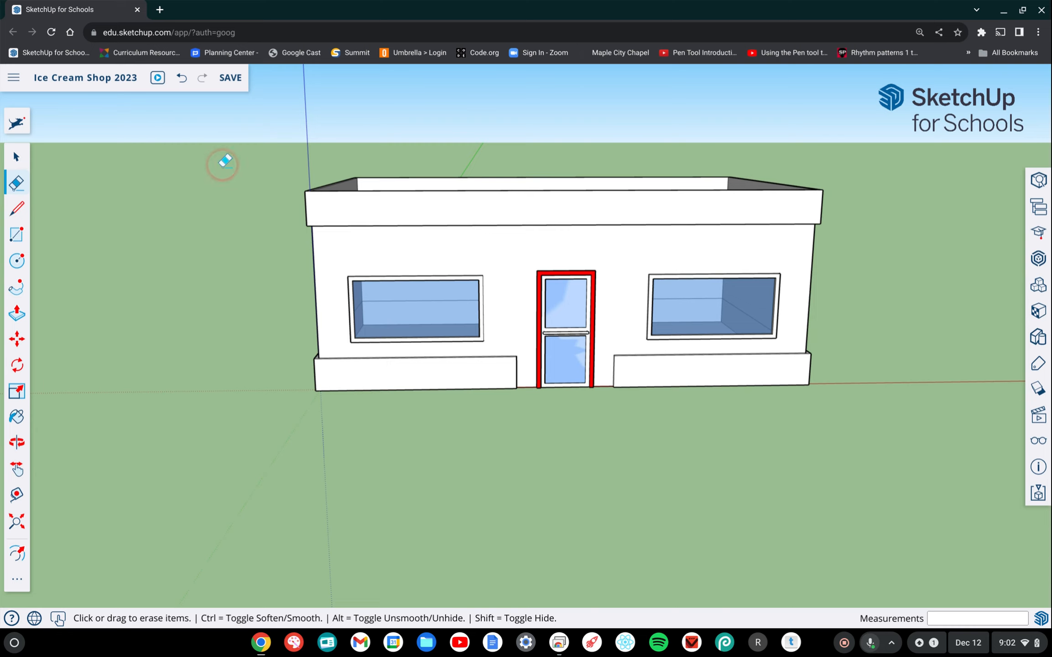
pyautogui.moveTo(235, 146)
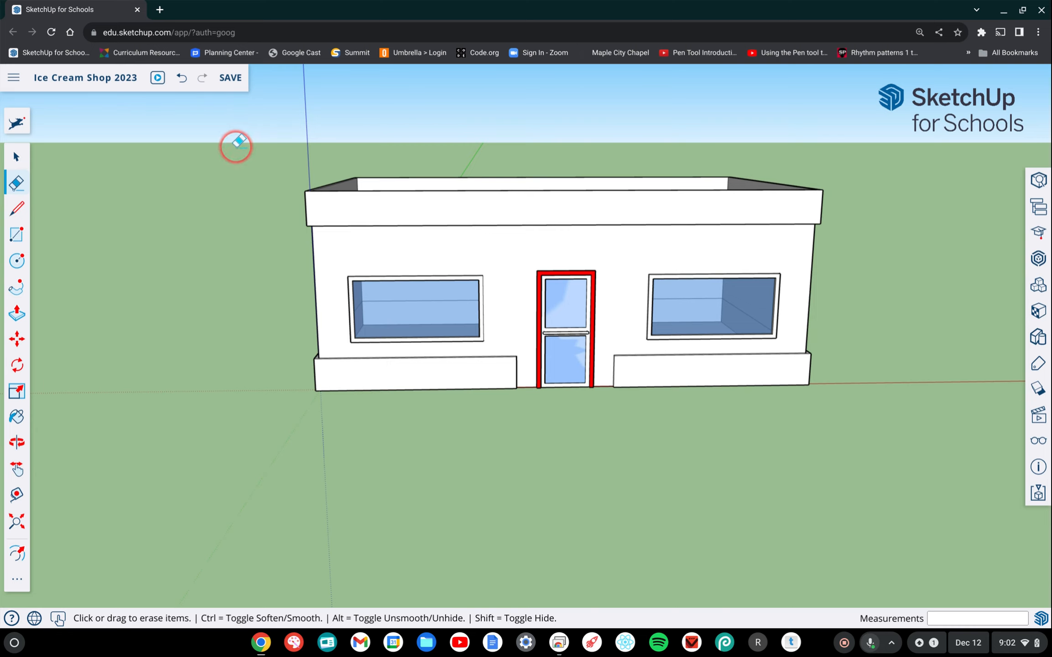
pyautogui.moveTo(239, 141)
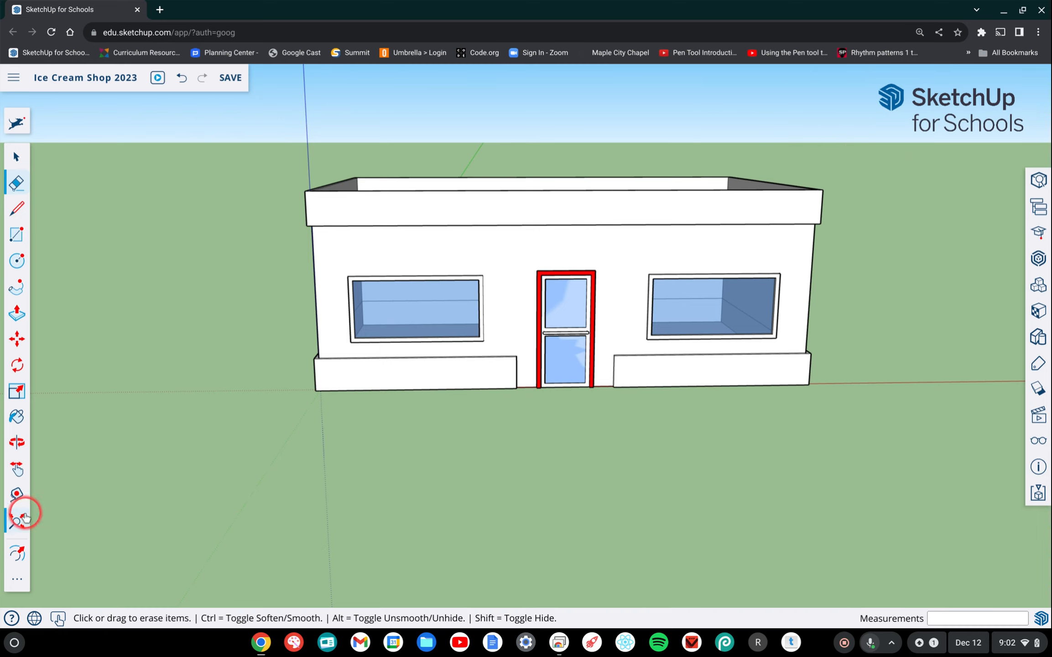
# - Use Tape Measure to place a vertical guide 1' 3 1/4" in from the left edge
pyautogui.click(16, 493)
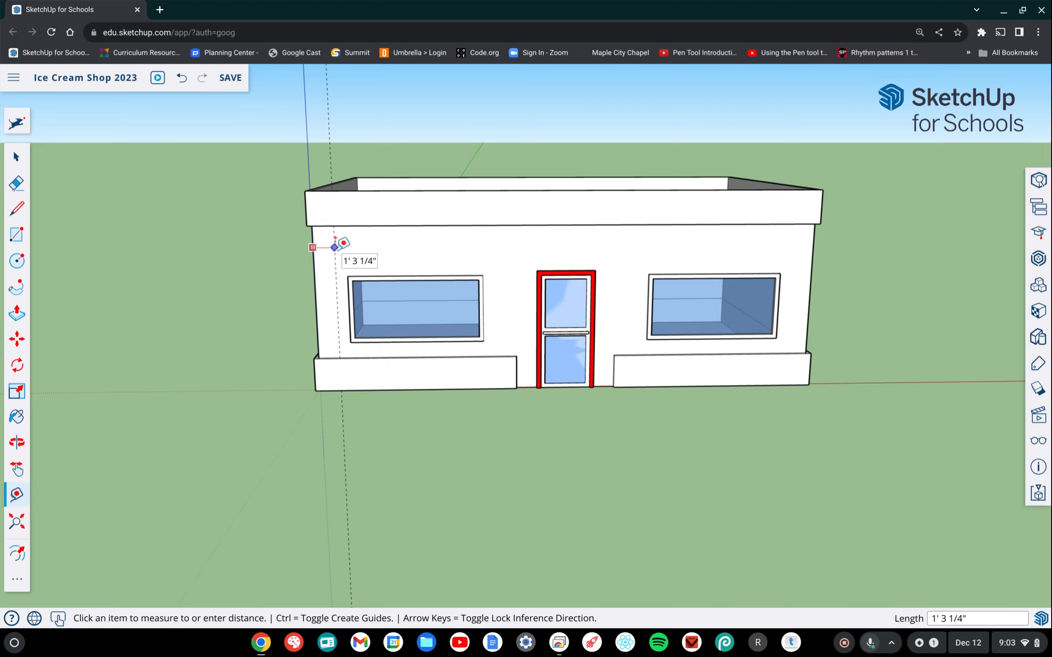
pyautogui.moveTo(345, 251)
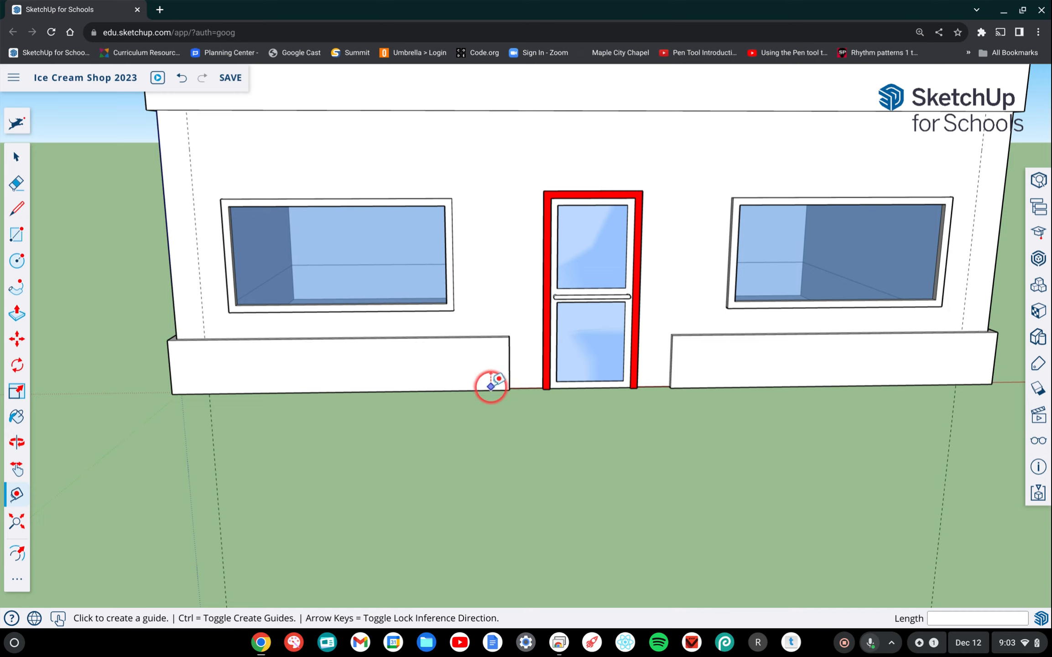
pyautogui.moveTo(532, 382)
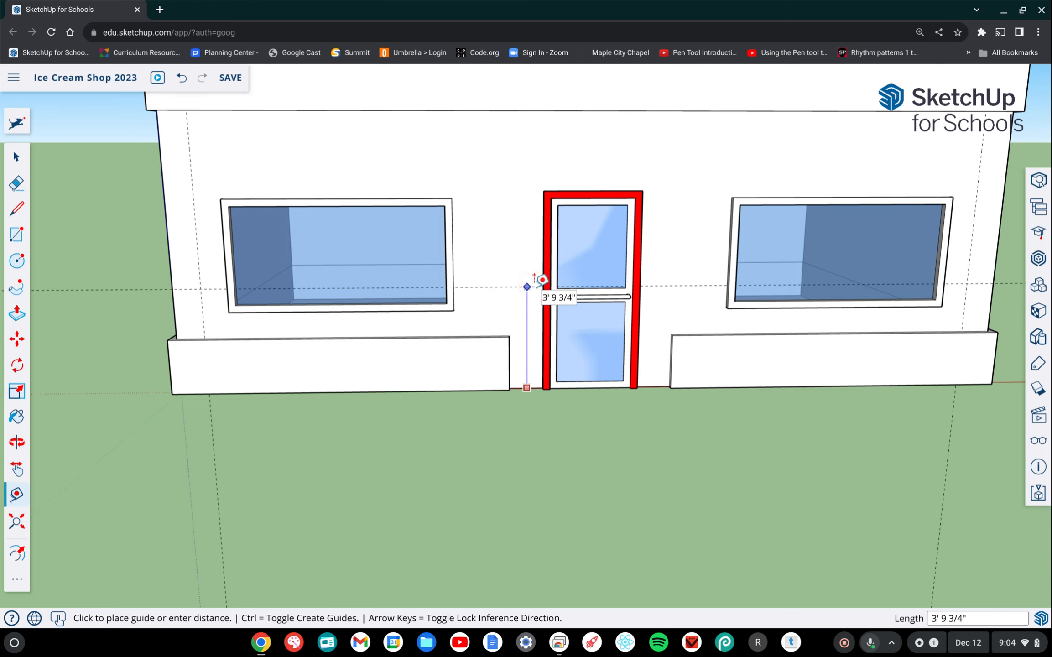
# - Place a horizontal guide 7' above the ground, level with the window tops
pyautogui.write("7'")
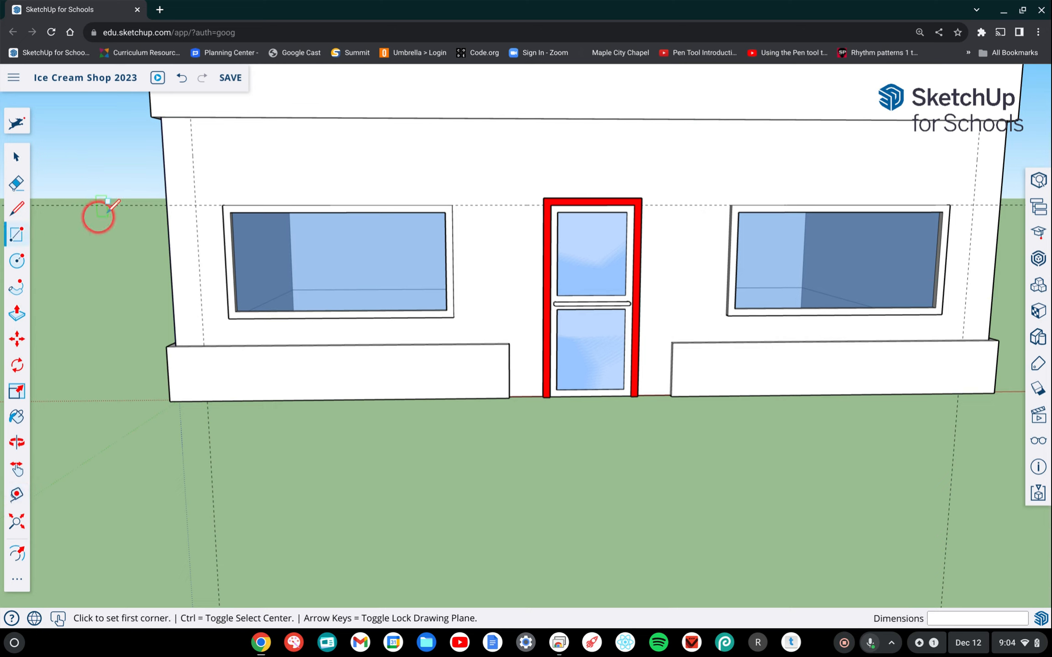
pyautogui.moveTo(204, 187)
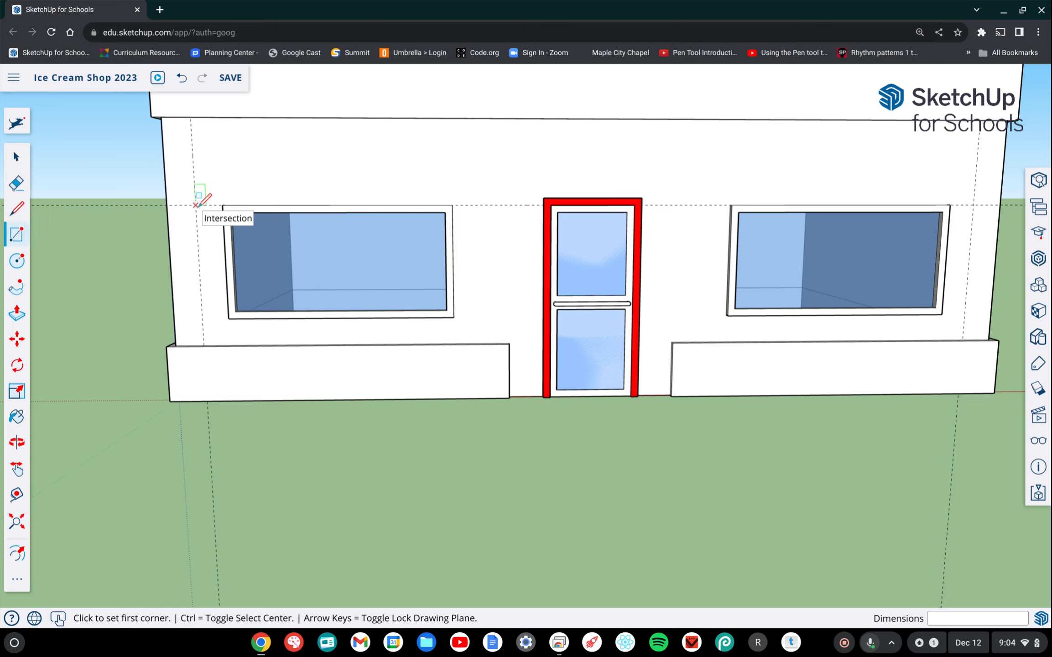
# - Draw a 10' by 2' rectangle from the guide intersection above the left window
pyautogui.click(201, 198)
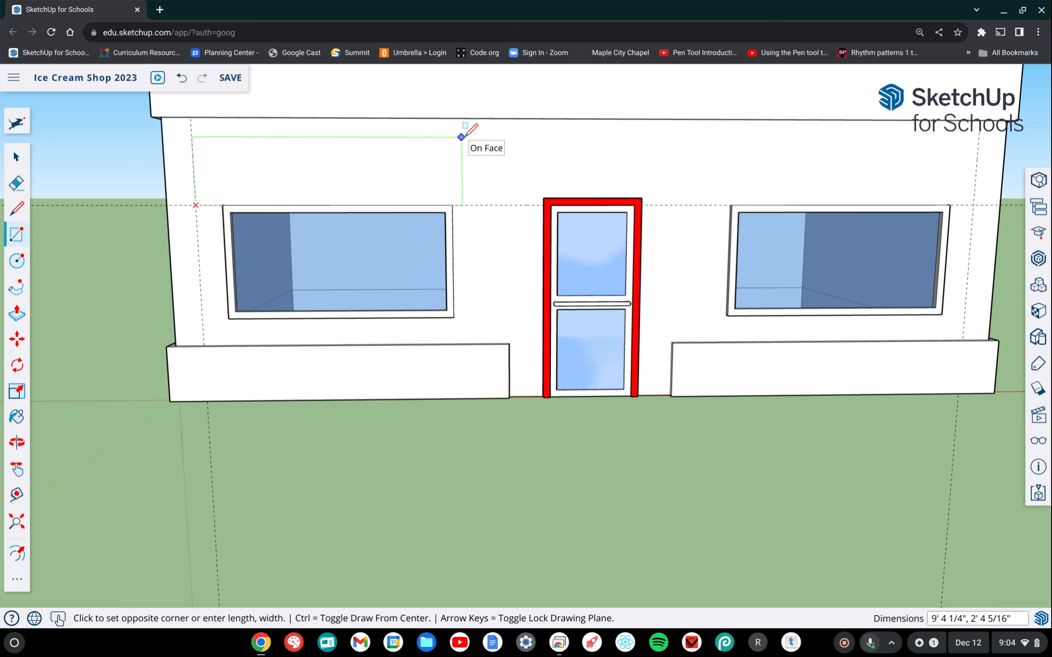
pyautogui.write('10')
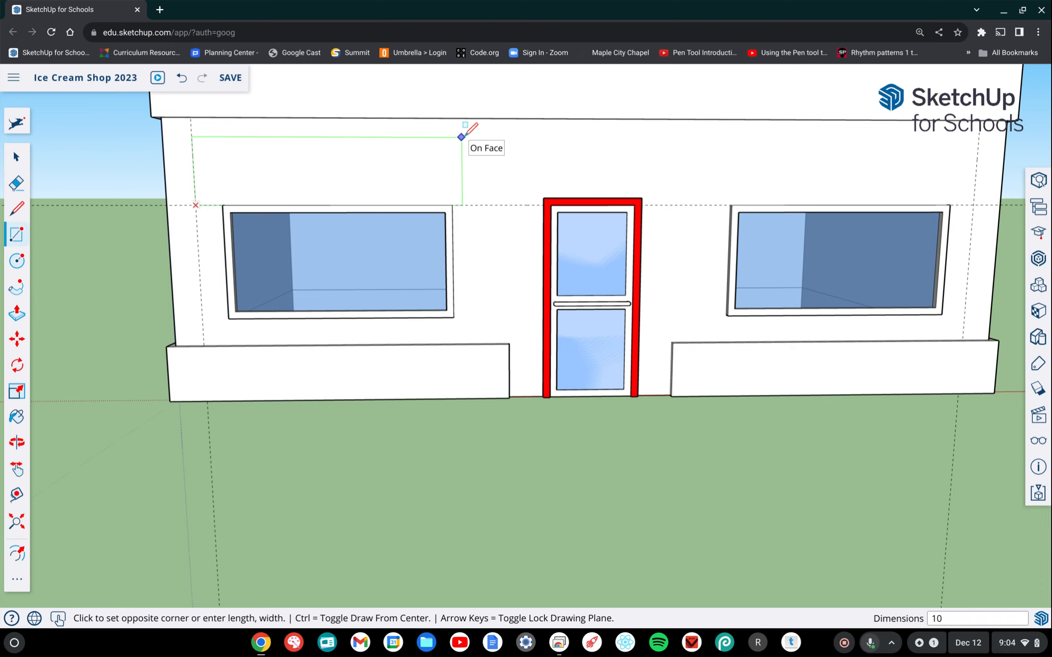
pyautogui.write("10',")
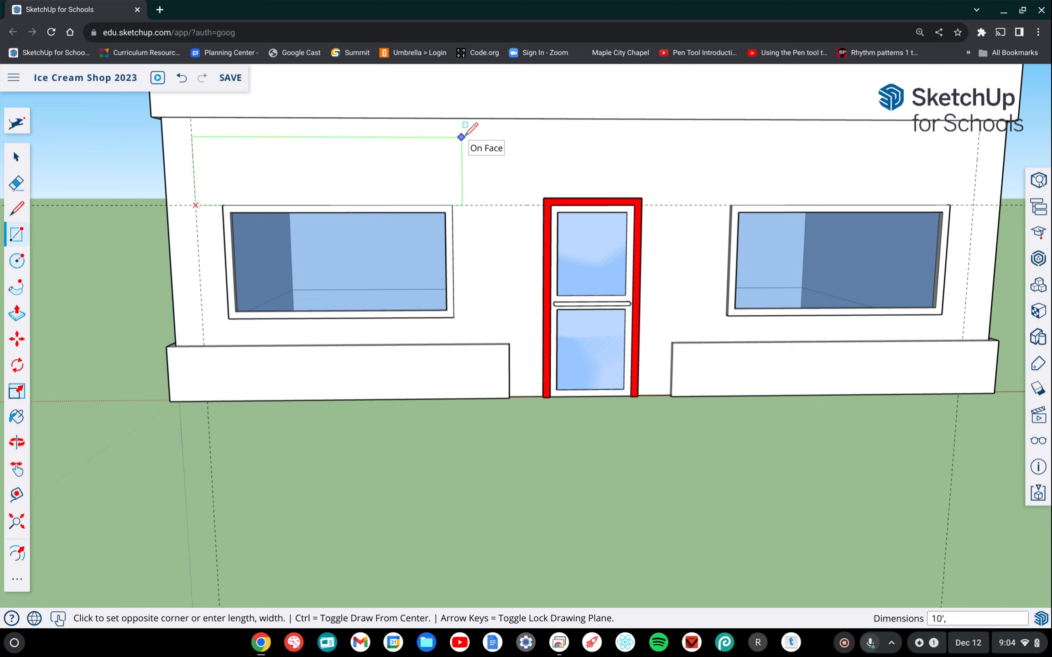
pyautogui.write("2'")
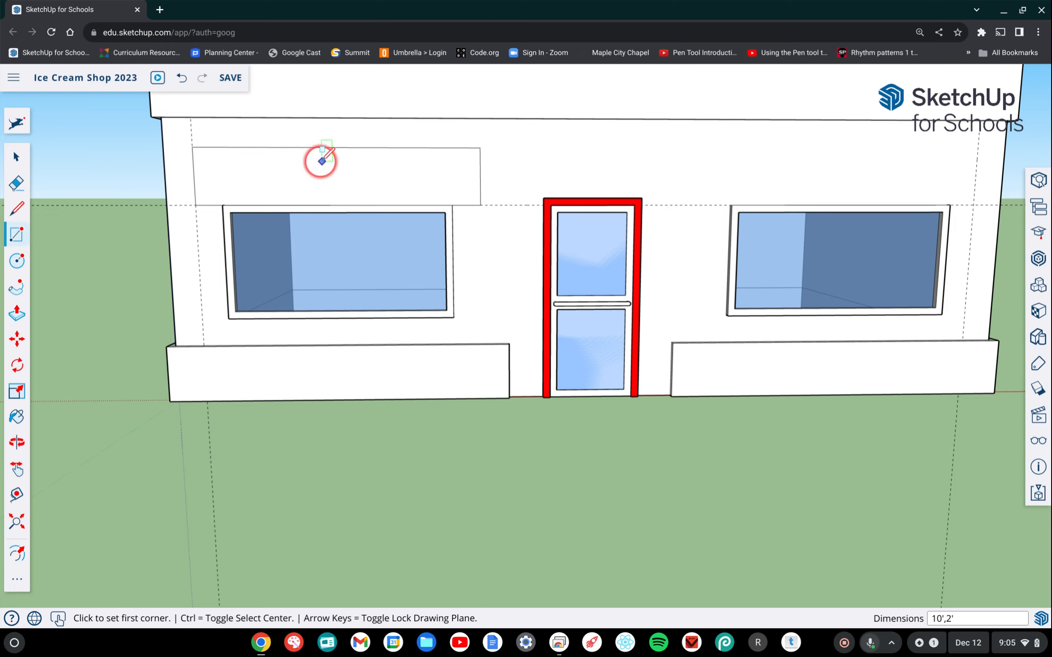
pyautogui.click(15, 156)
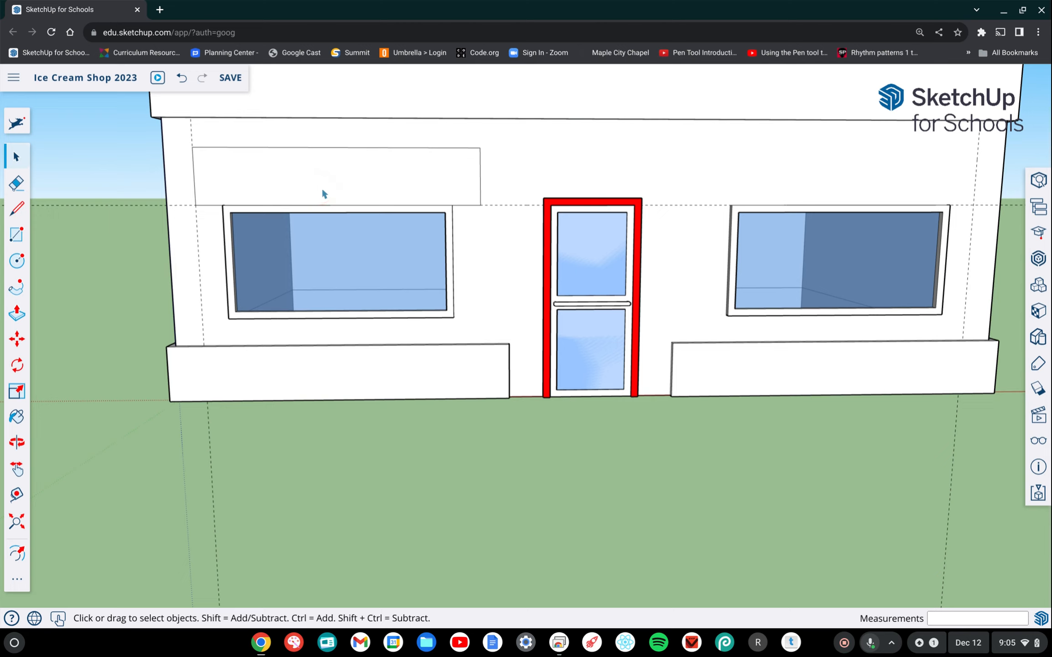
# - Select the 10' by 2' awning rectangle's face together with its bounding edges
pyautogui.click(348, 186)
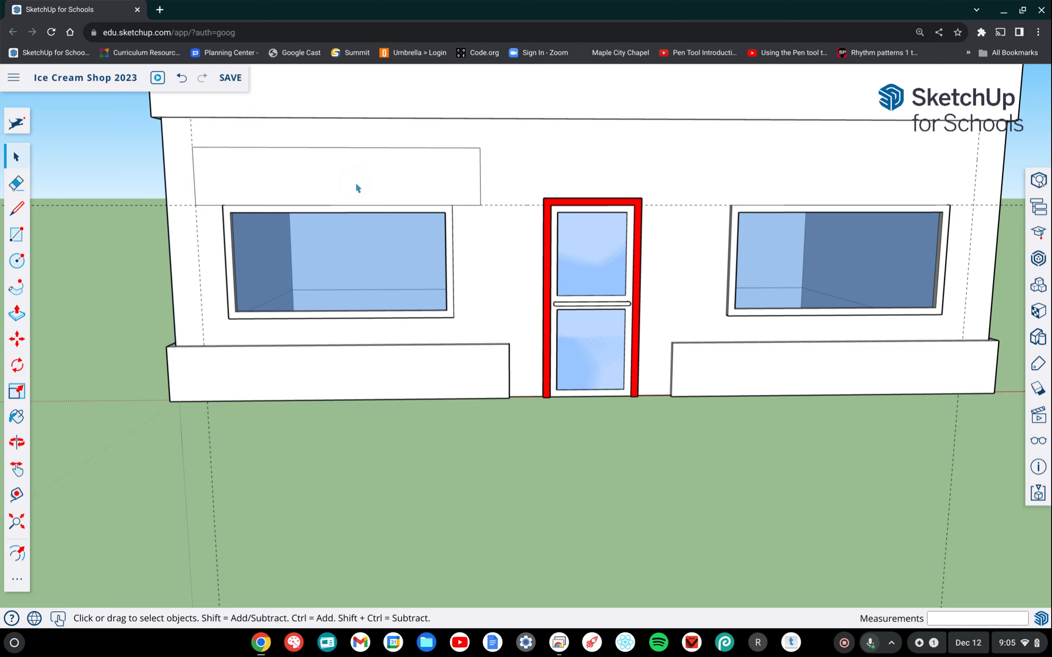
pyautogui.click(321, 176)
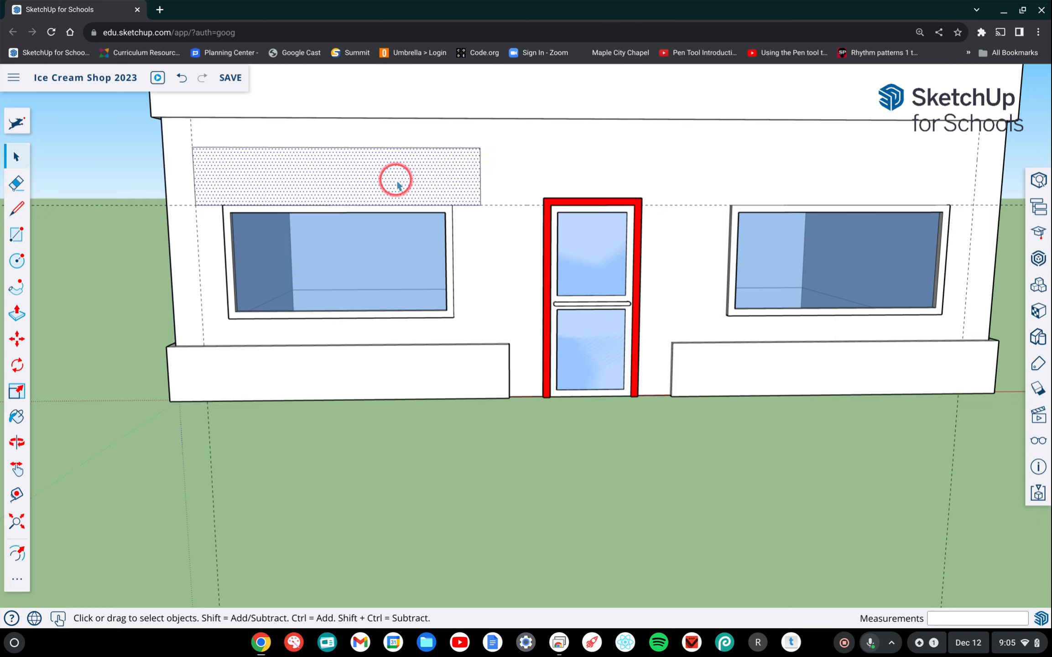
pyautogui.moveTo(366, 149)
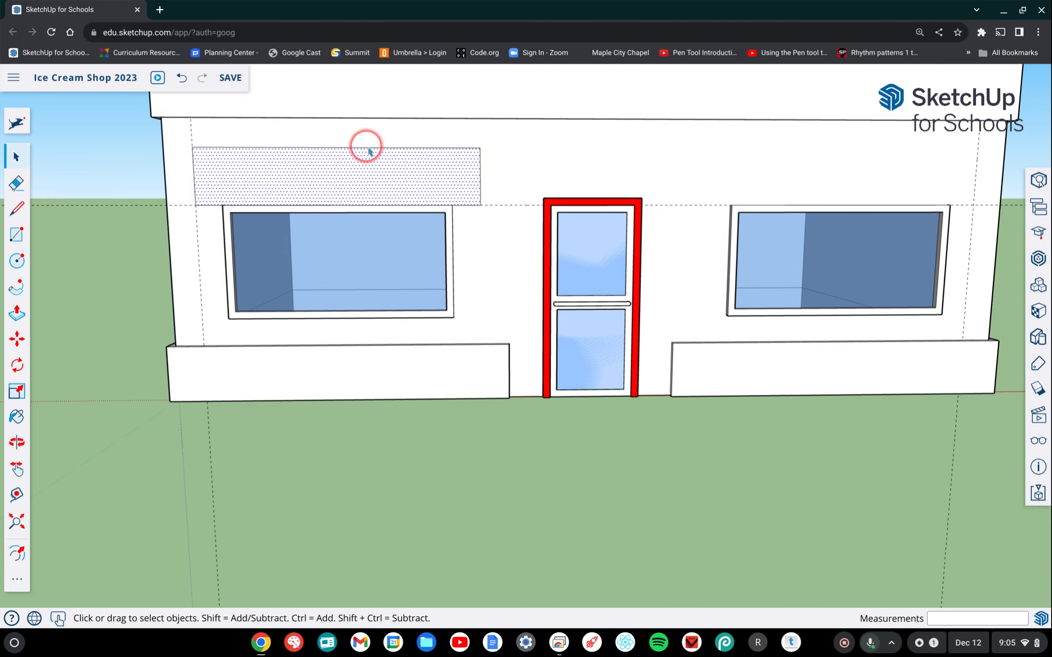
pyautogui.click(366, 145)
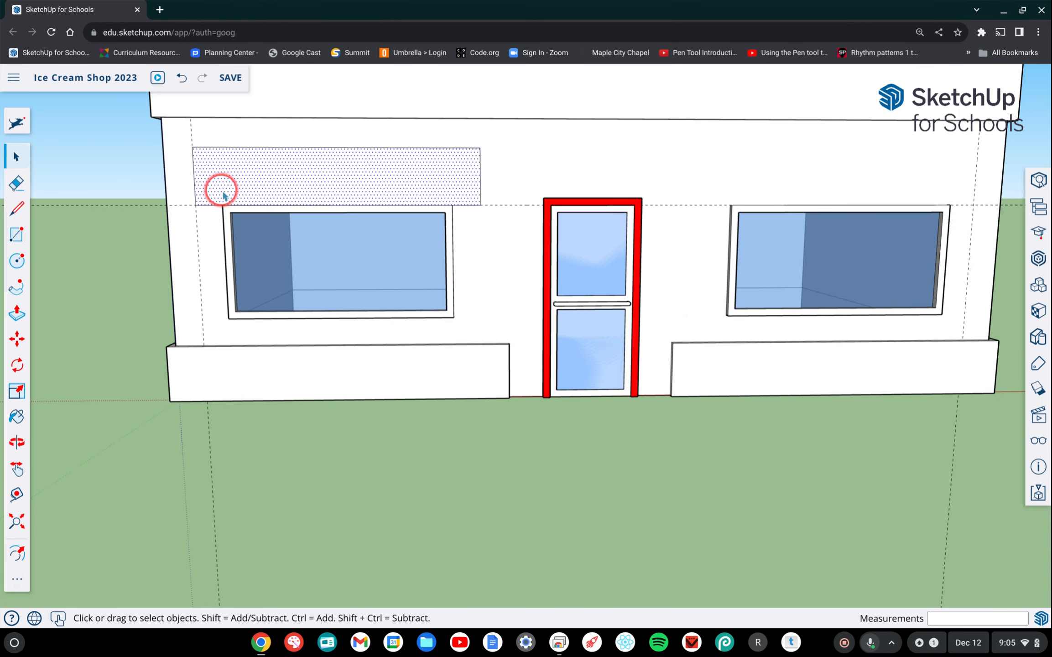
pyautogui.moveTo(272, 167)
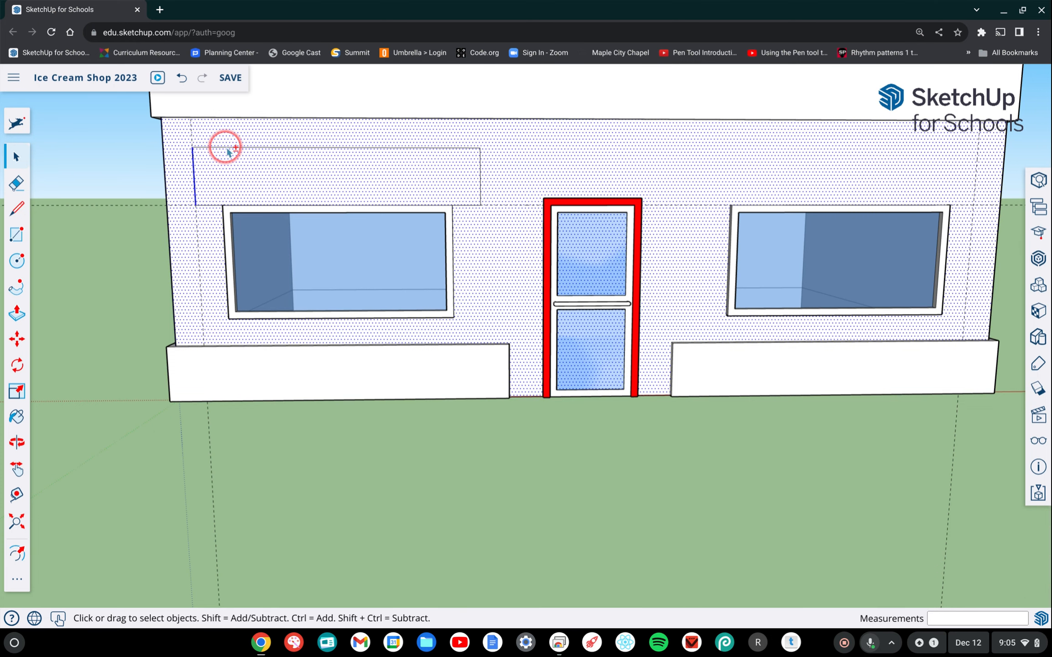
pyautogui.moveTo(317, 137)
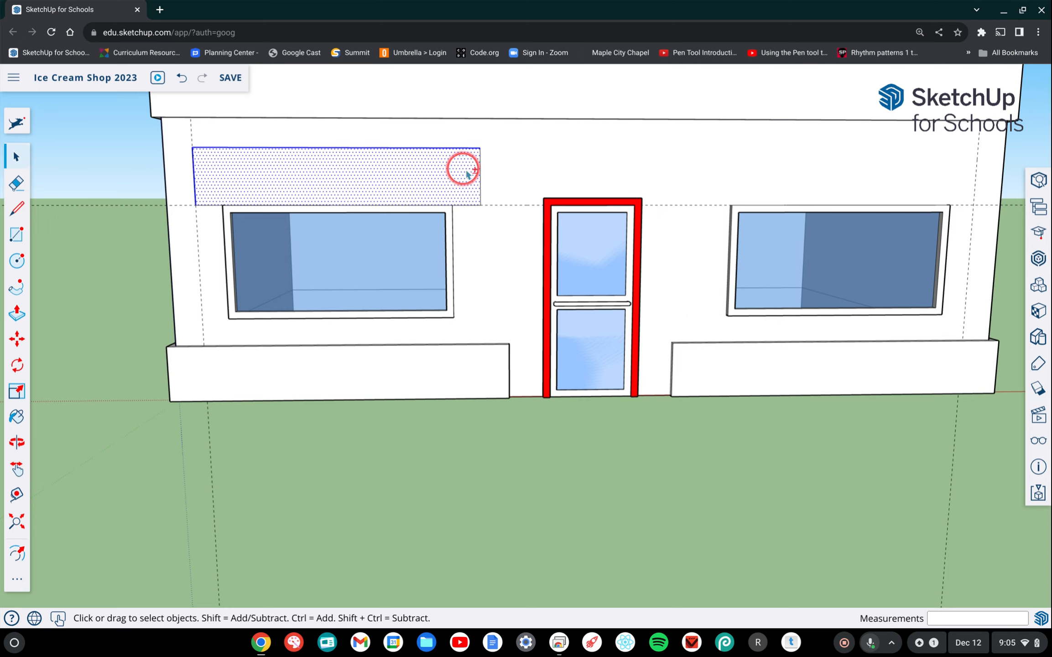
pyautogui.moveTo(469, 207)
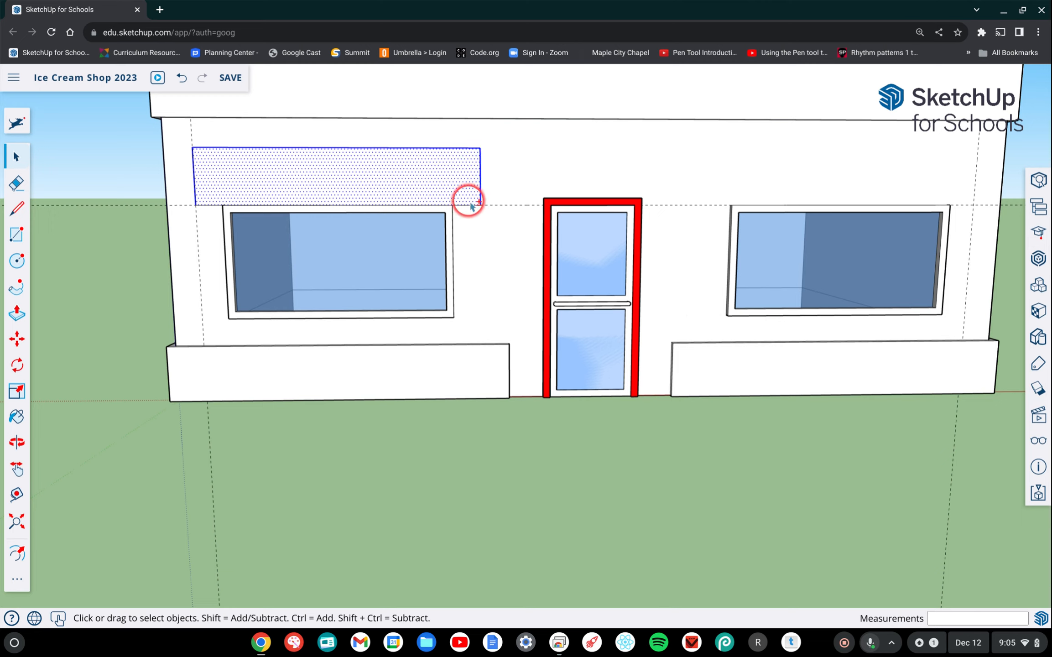
pyautogui.moveTo(220, 165)
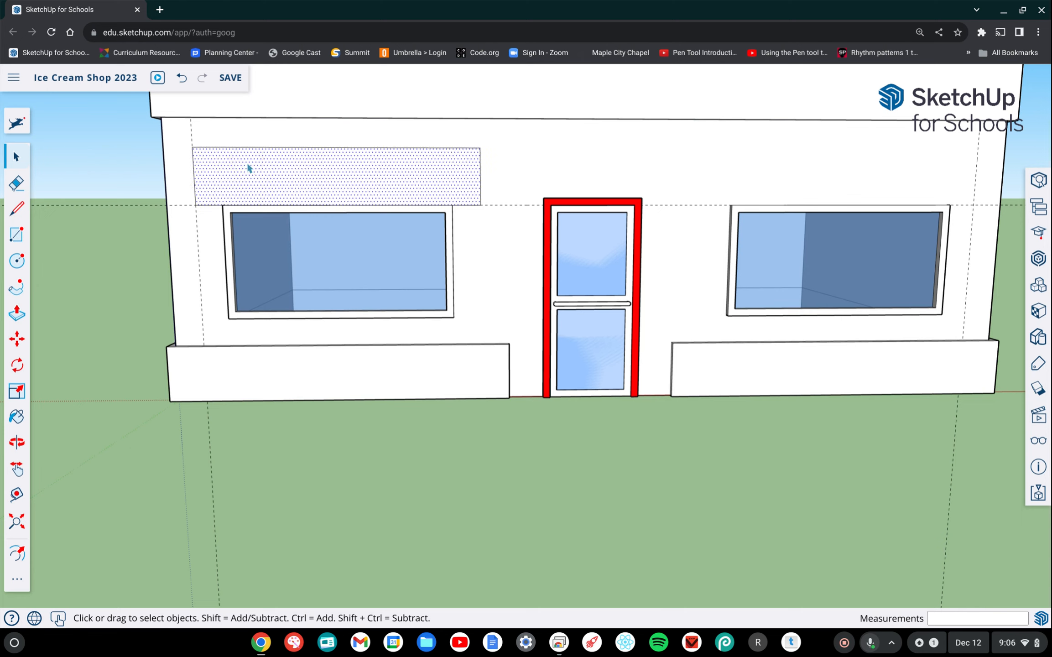
pyautogui.click(285, 176)
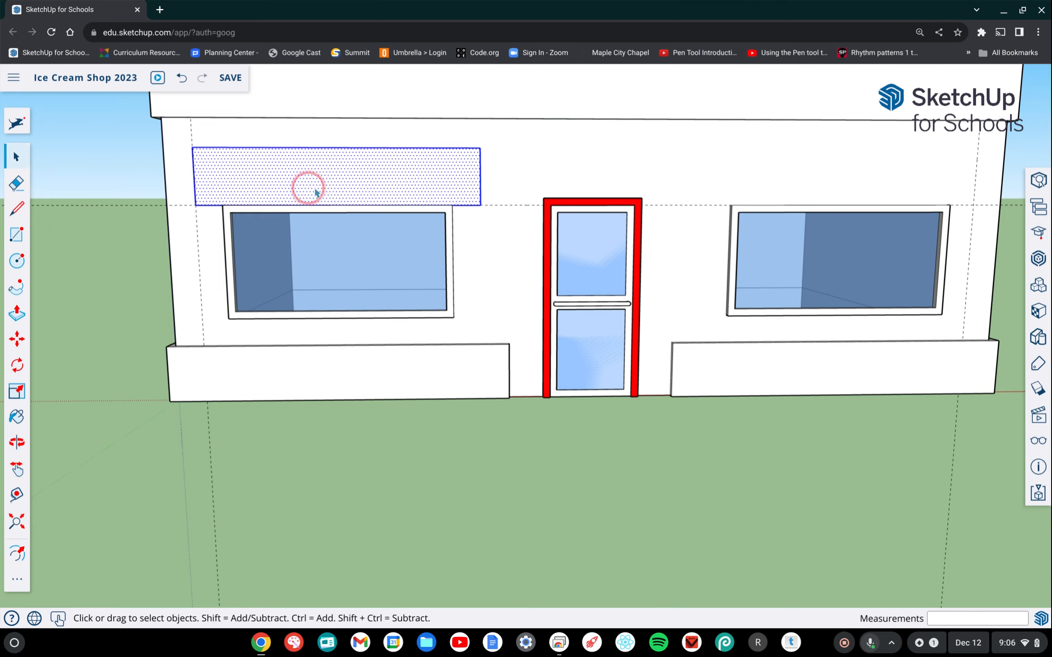
pyautogui.moveTo(345, 161)
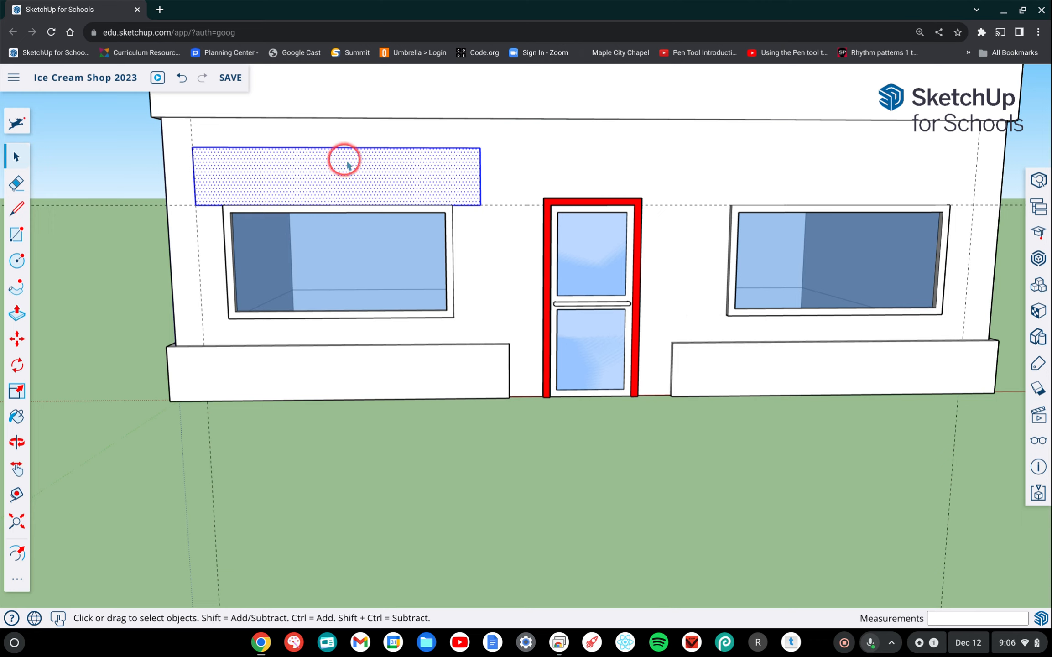
pyautogui.moveTo(480, 180)
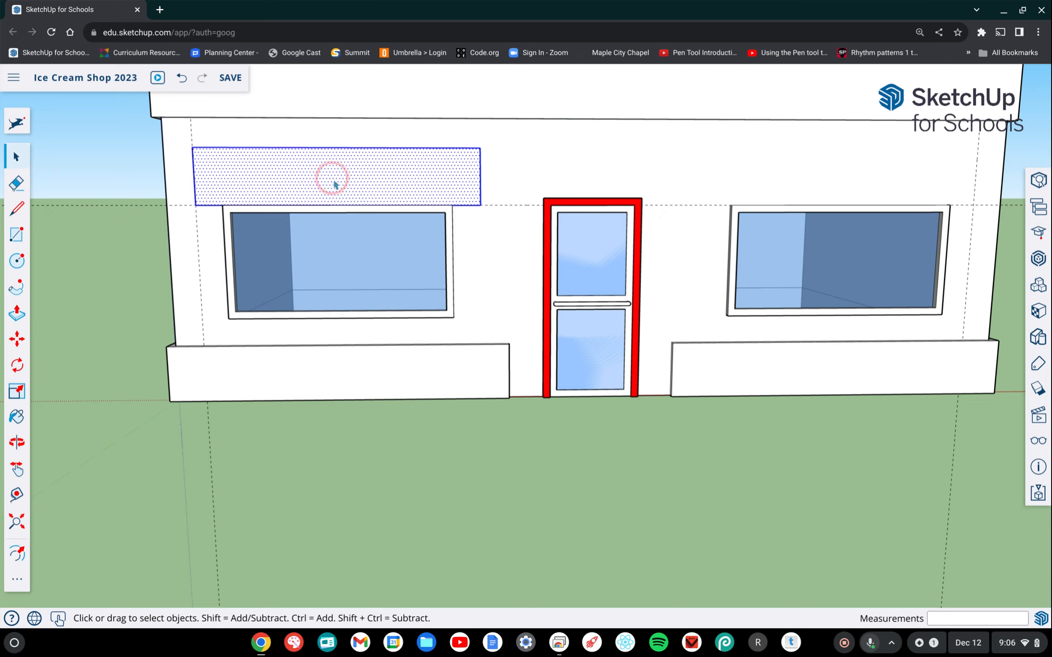
pyautogui.moveTo(332, 187)
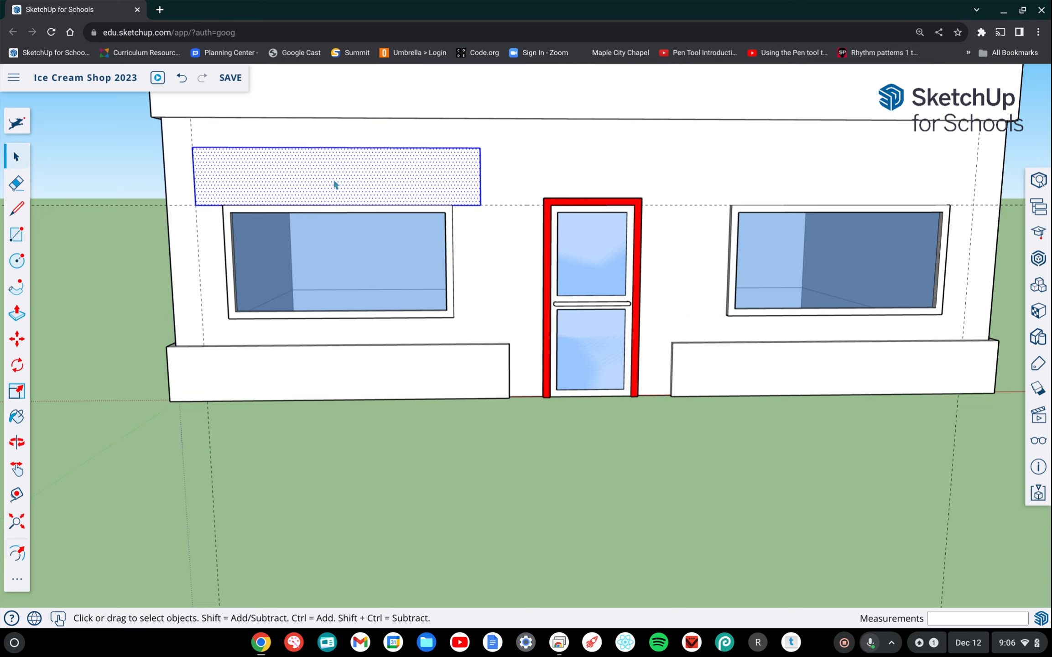
# - Bring up the context menu for the selected awning rectangle above the left window
pyautogui.rightClick(334, 185)
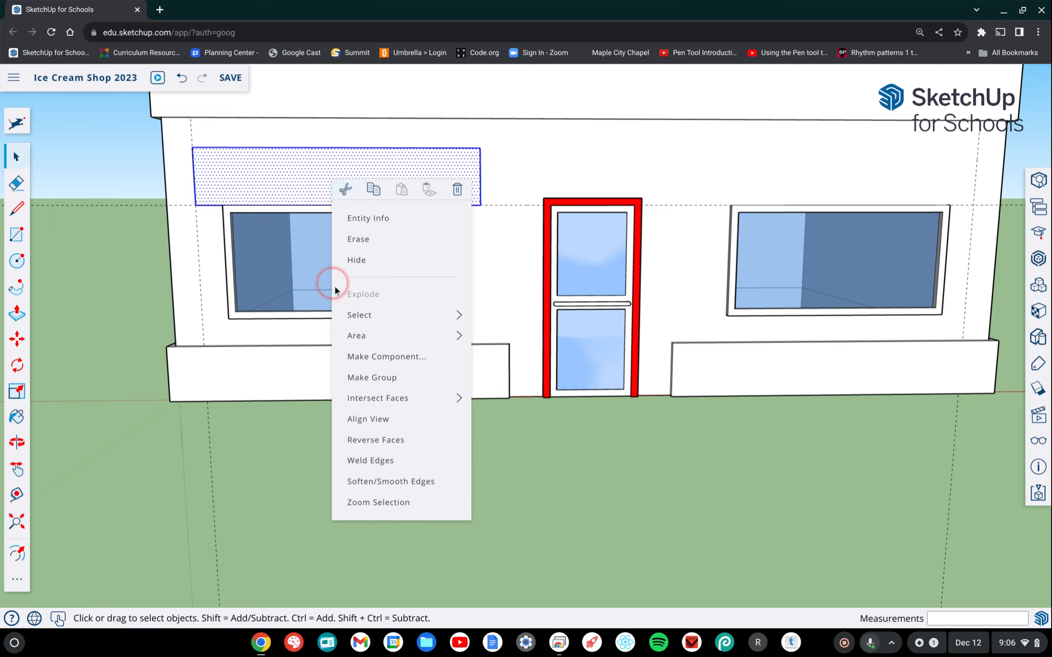
pyautogui.moveTo(374, 356)
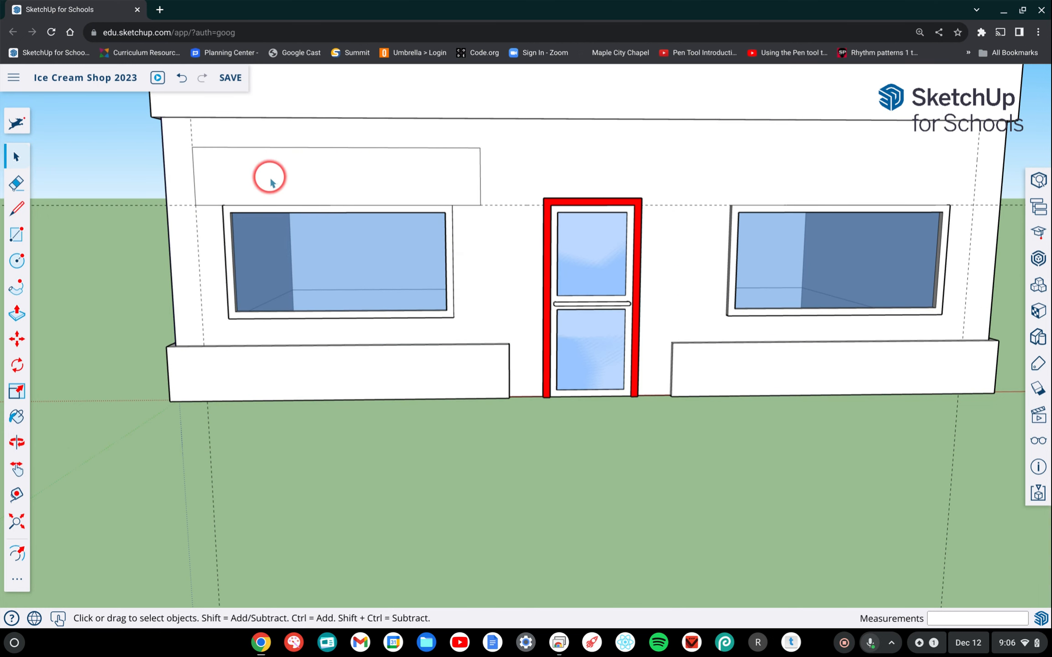
pyautogui.click(270, 178)
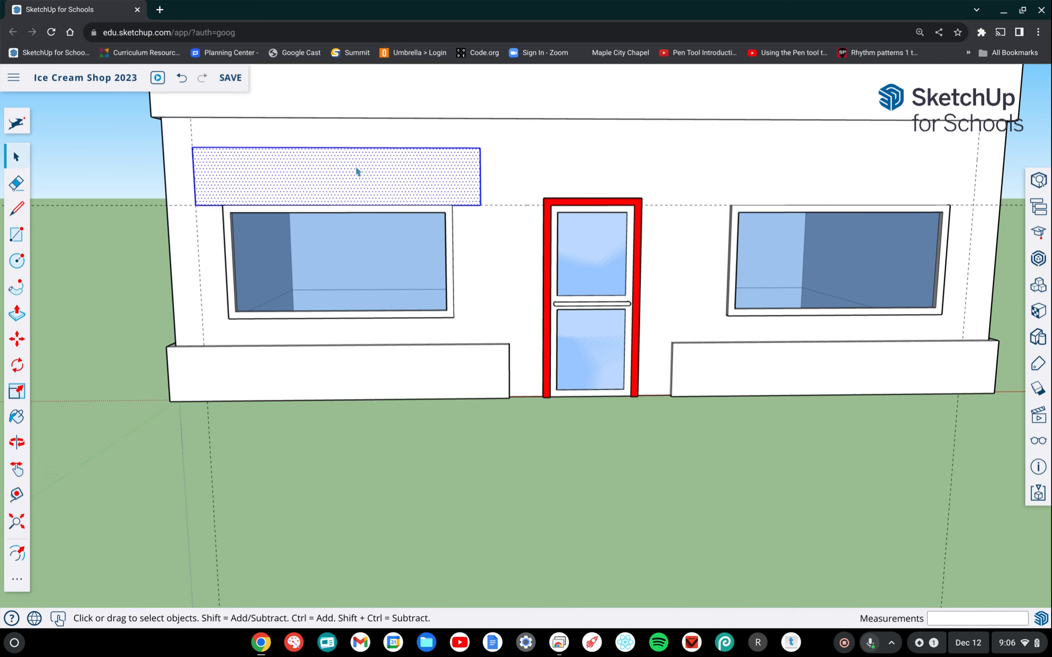
# - Make the rectangle a component with the definition name 'Awning'
pyautogui.rightClick(356, 172)
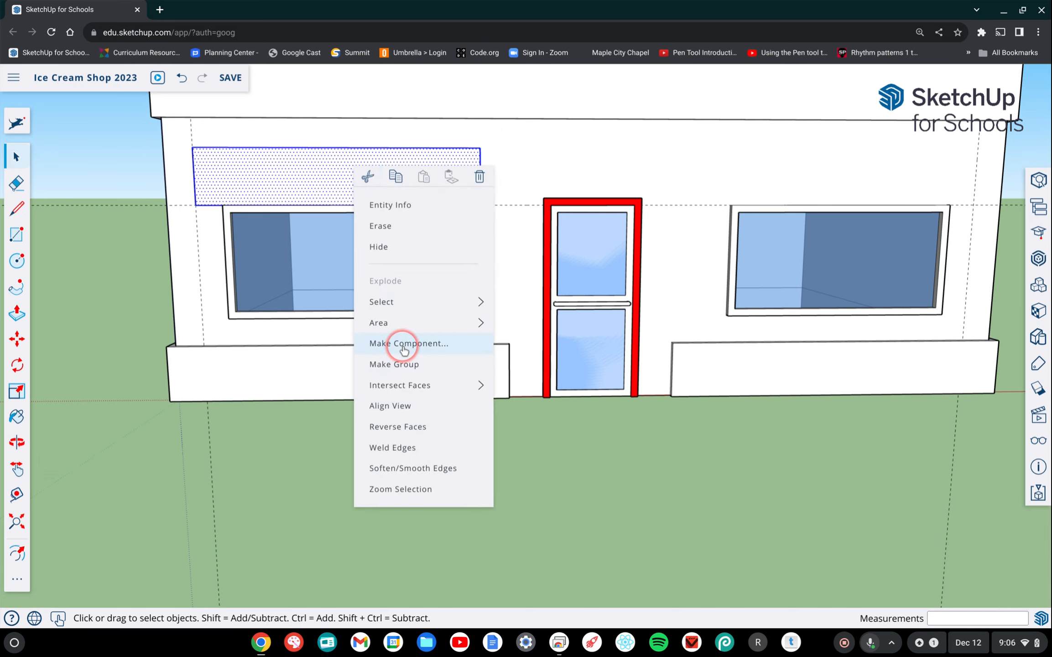
pyautogui.click(409, 343)
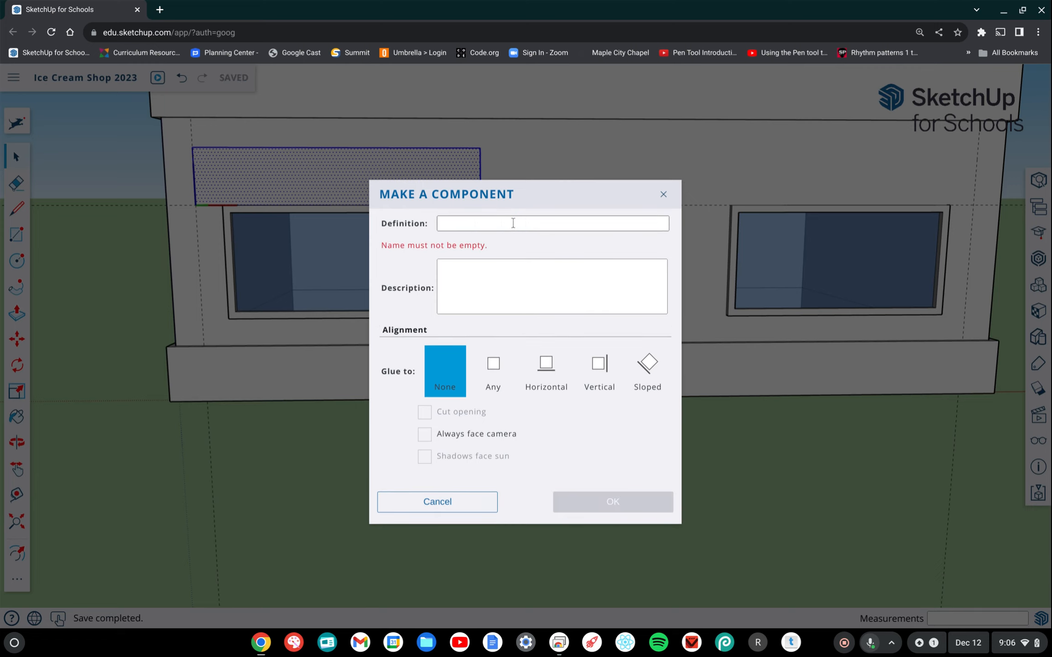
pyautogui.write('A')
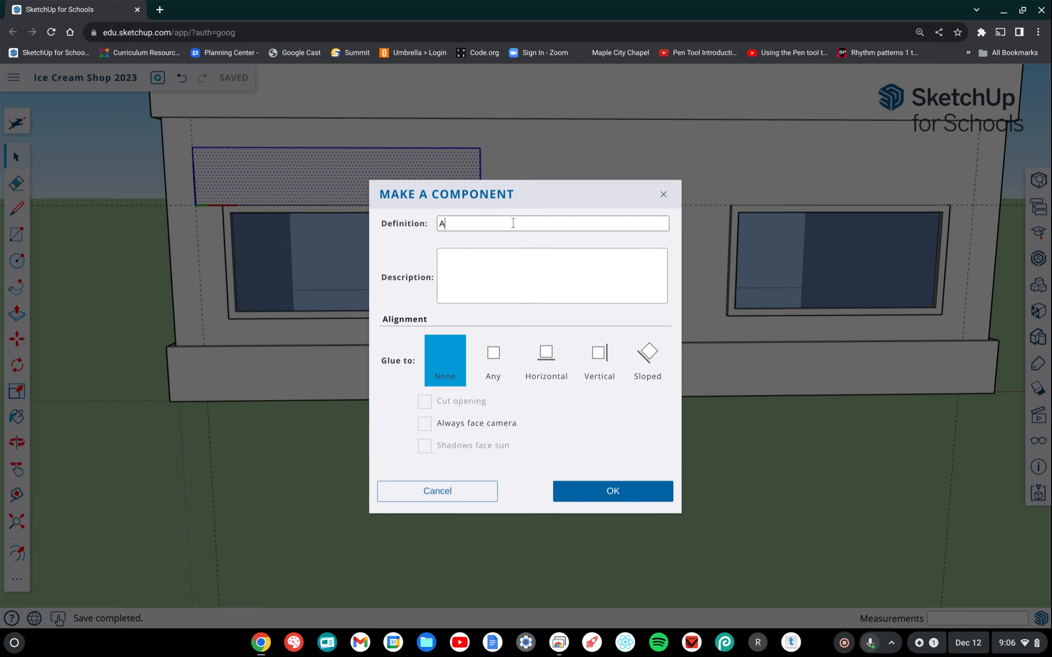
pyautogui.write('w')
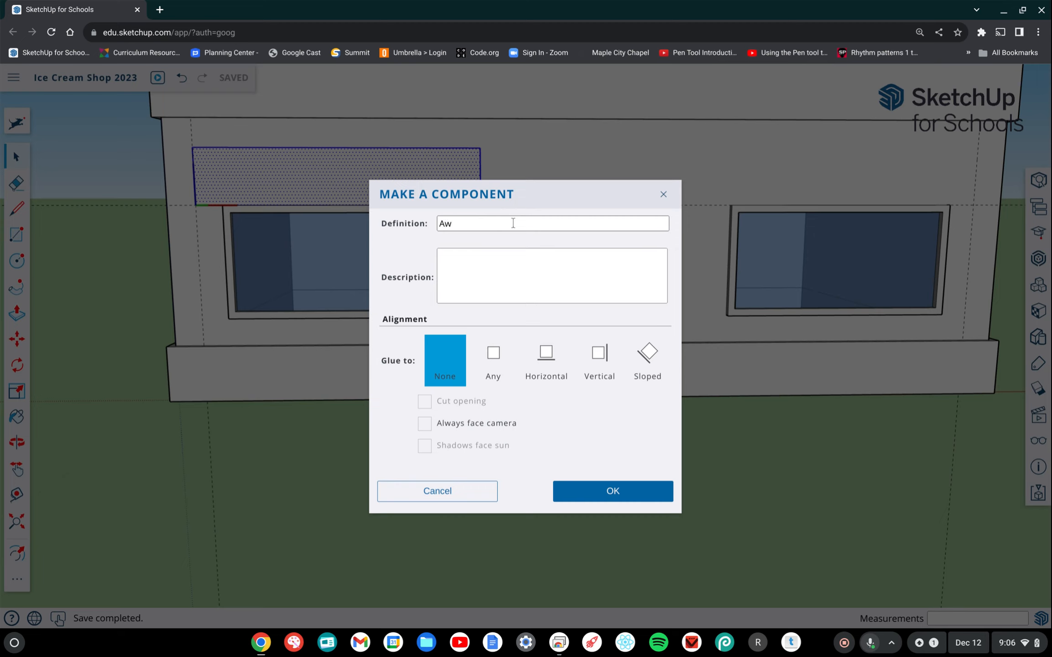
pyautogui.write('ni')
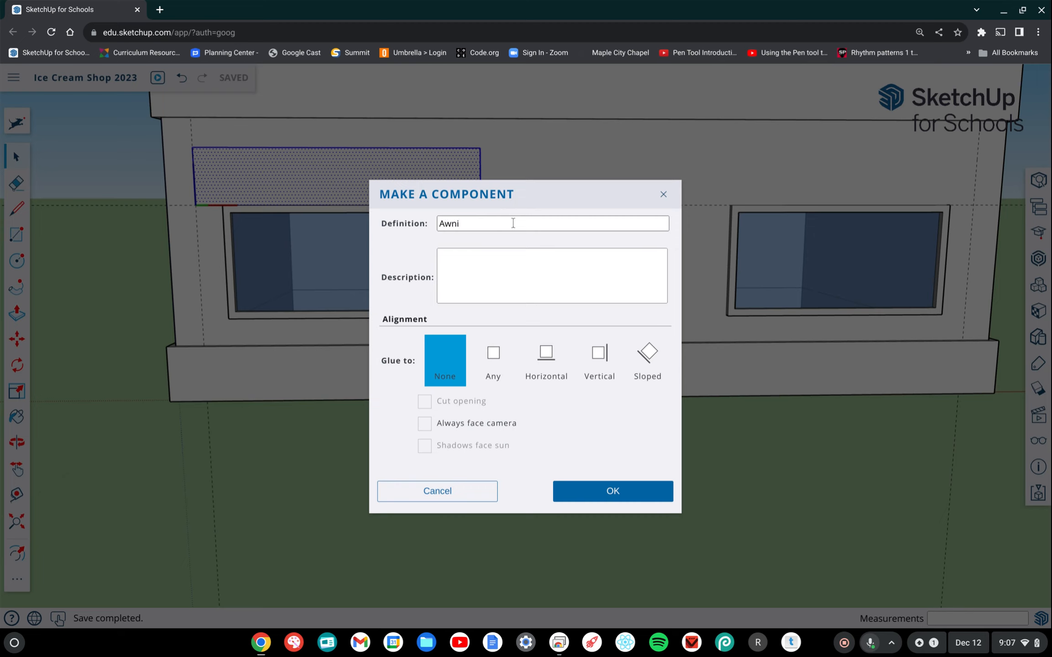
pyautogui.write('ng')
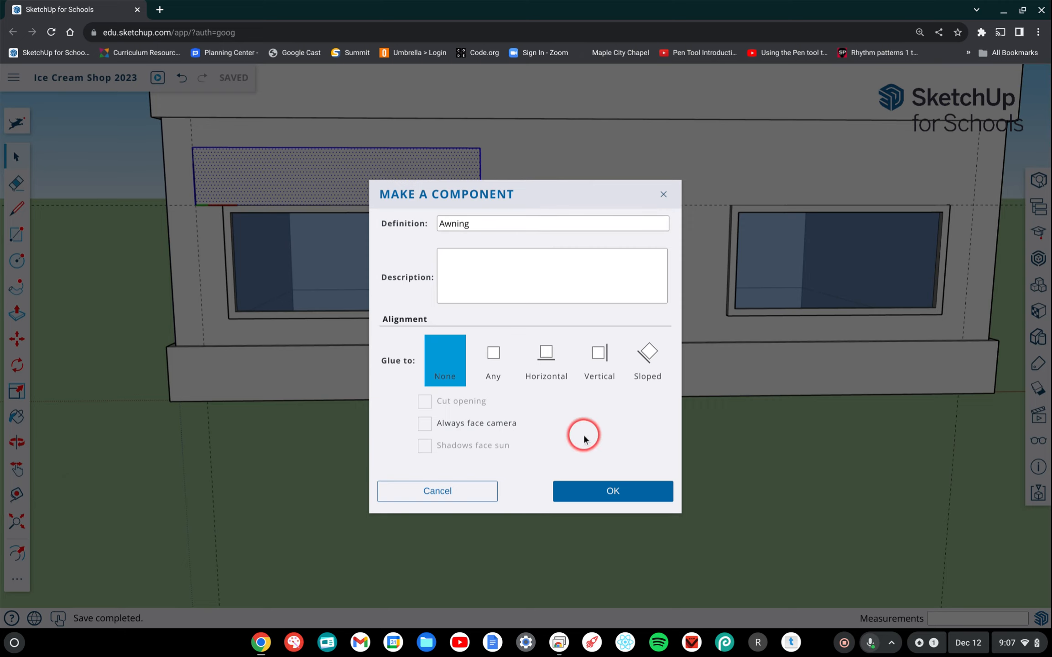
pyautogui.click(611, 490)
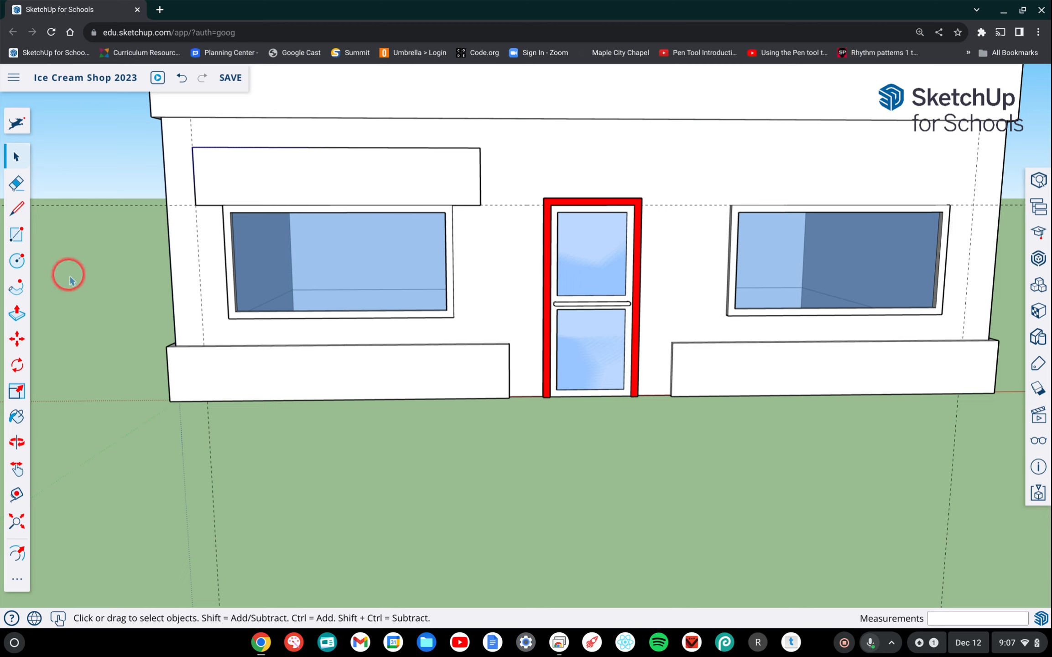
pyautogui.moveTo(611, 329)
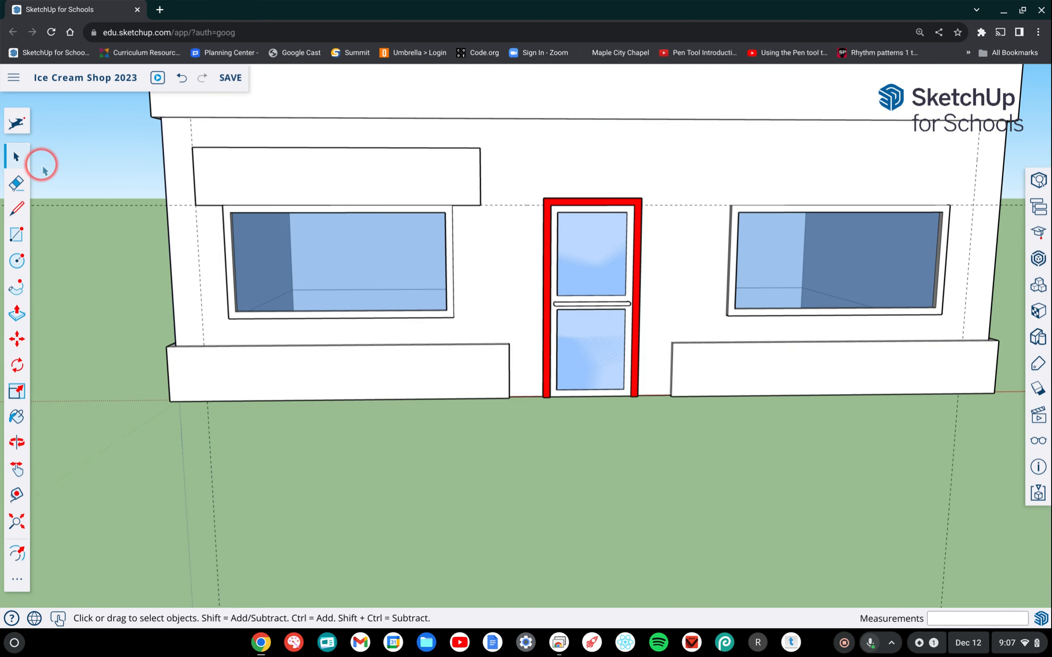
pyautogui.moveTo(344, 186)
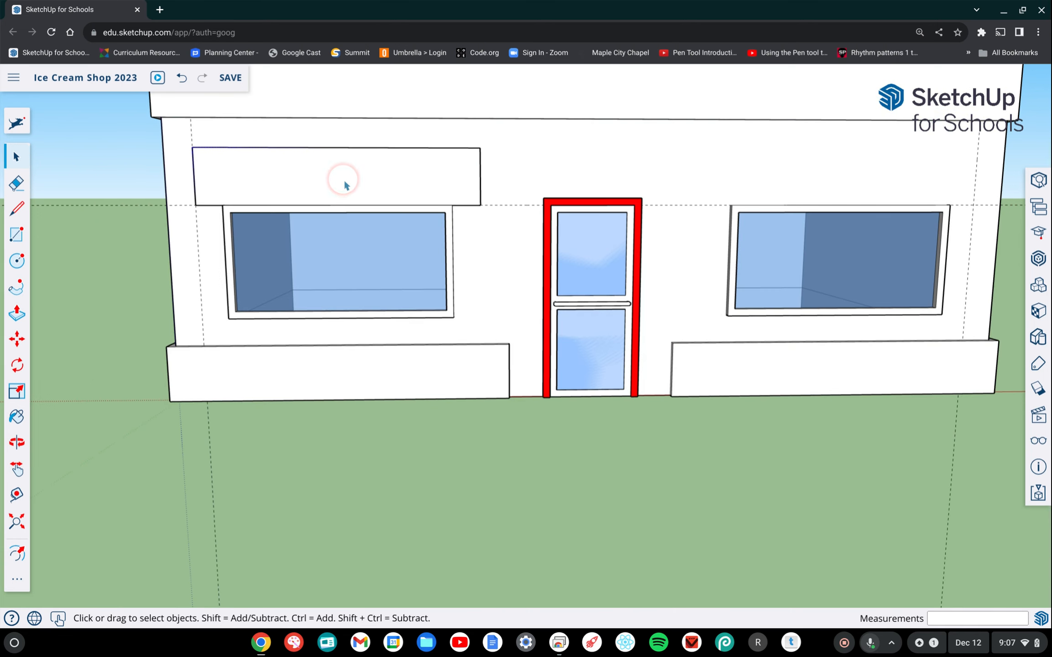
pyautogui.moveTo(143, 192)
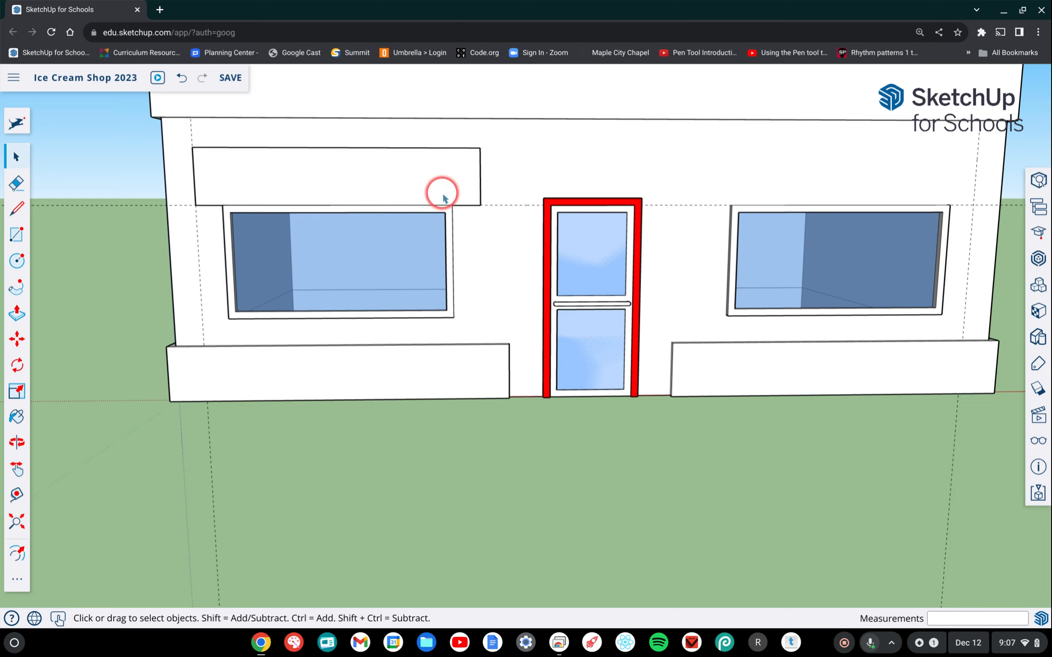
pyautogui.moveTo(886, 177)
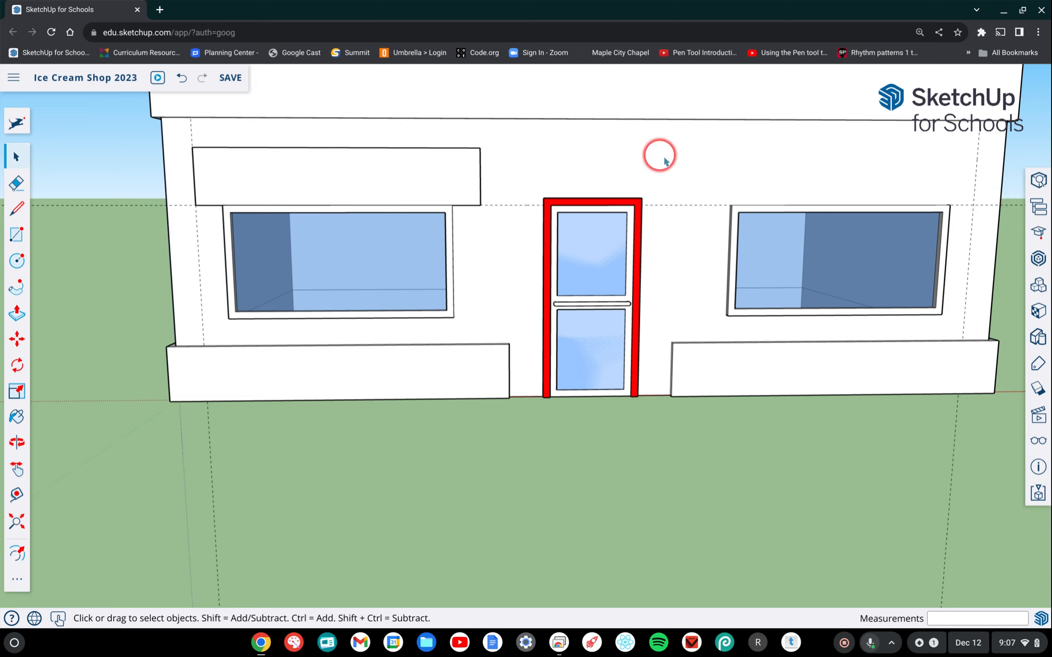
pyautogui.moveTo(494, 202)
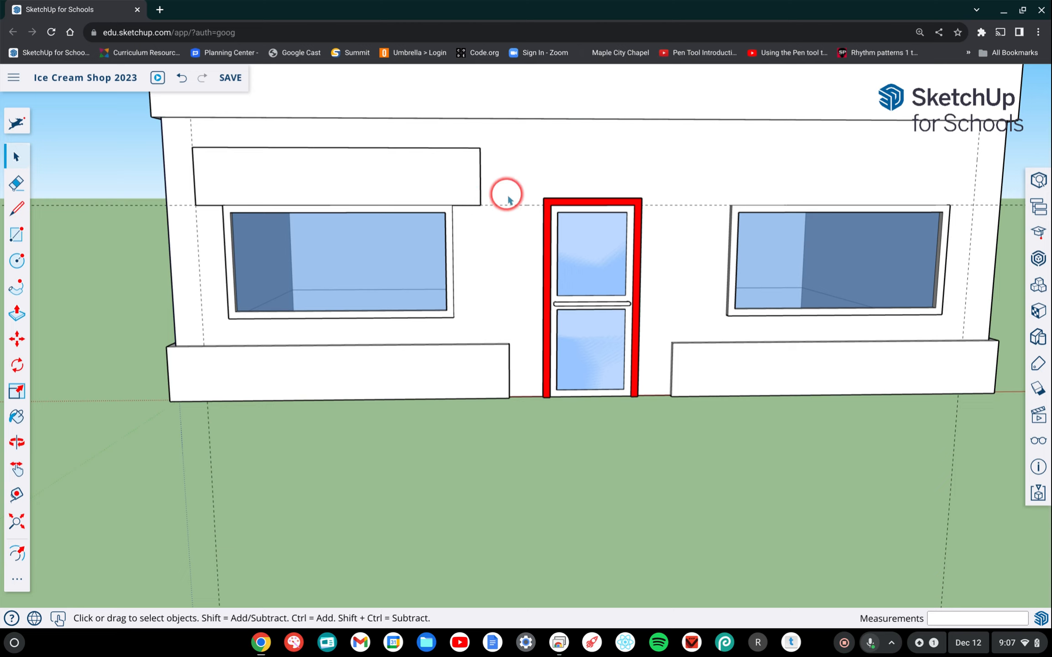
pyautogui.moveTo(974, 202)
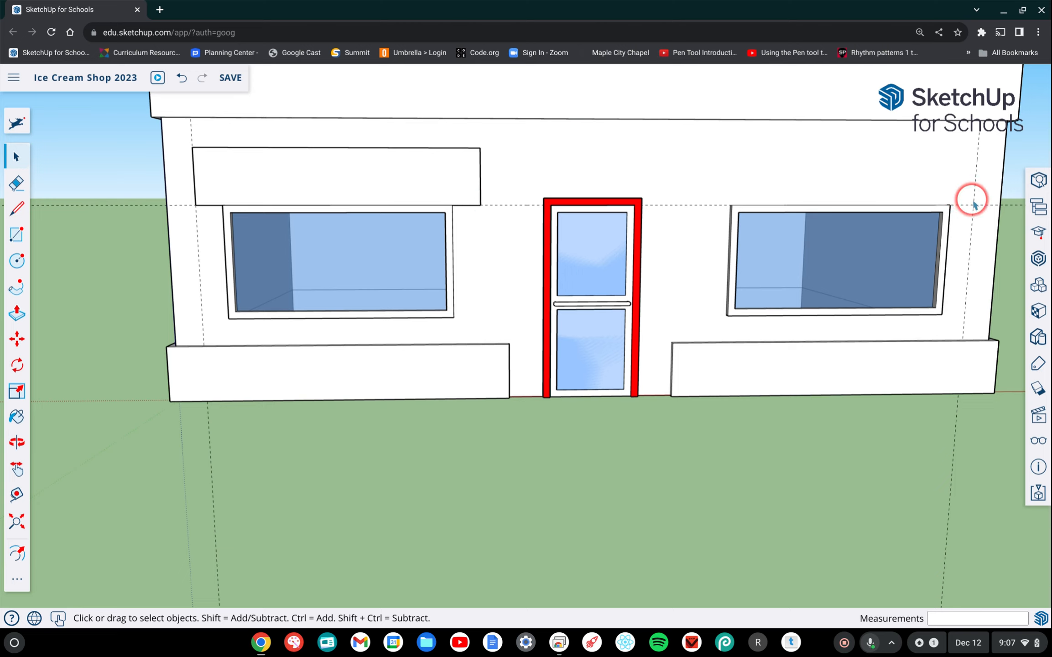
pyautogui.moveTo(111, 306)
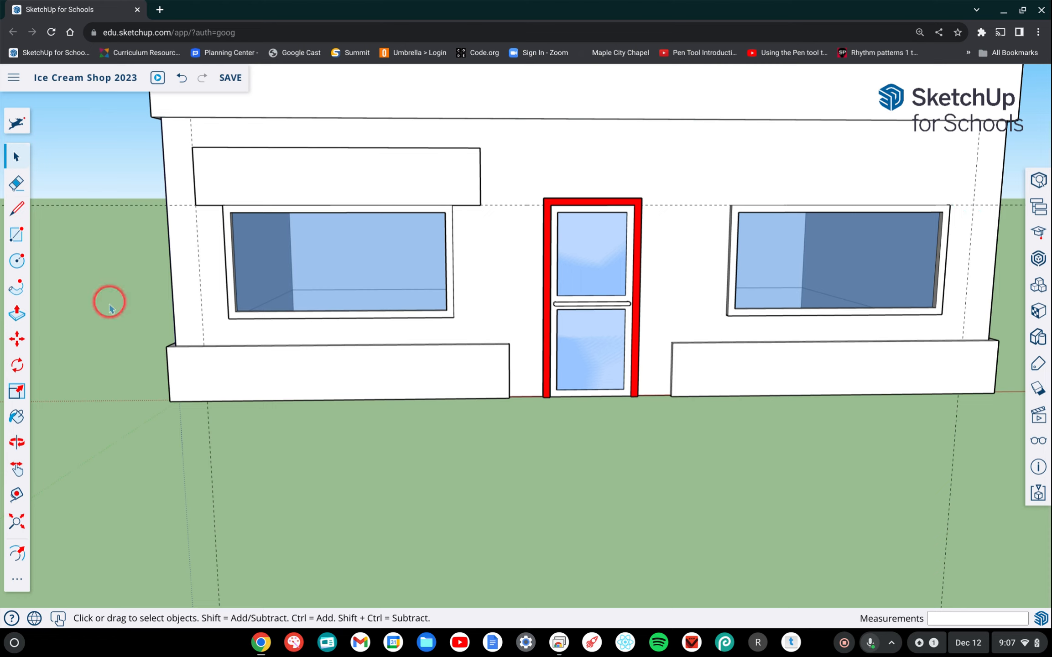
pyautogui.moveTo(17, 339)
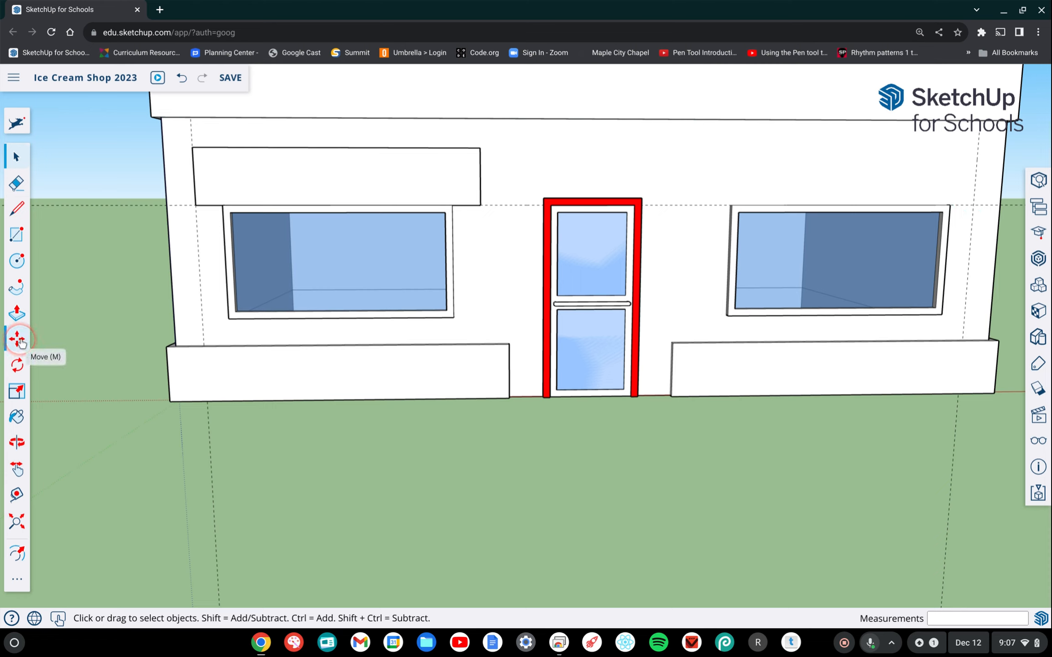
# - Activate the Move tool to copy the Awning component
pyautogui.click(16, 339)
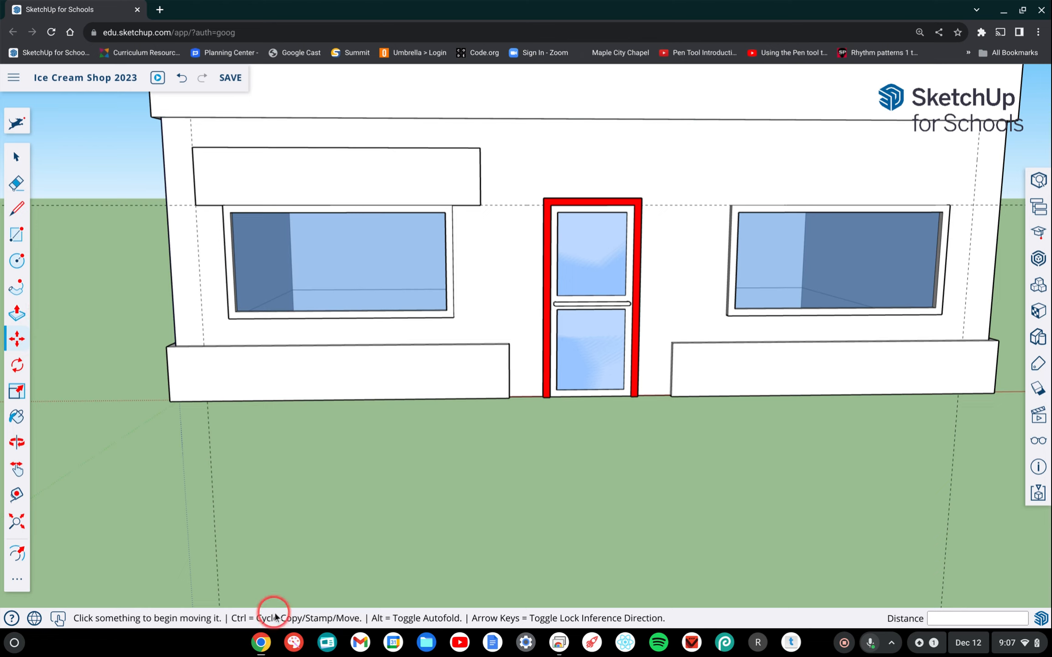
pyautogui.moveTo(261, 621)
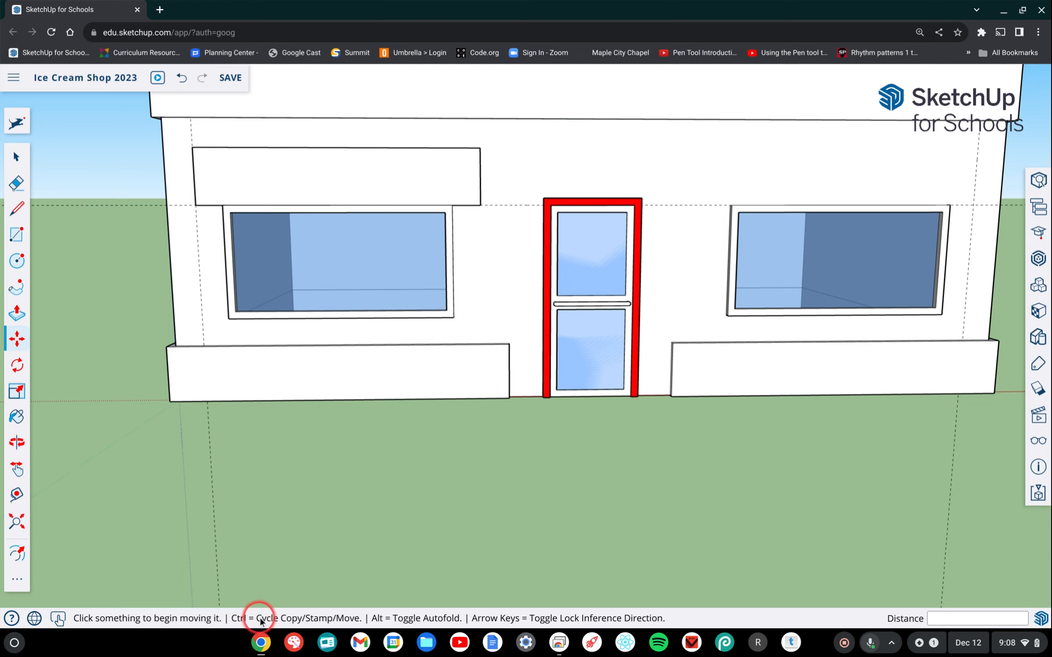
pyautogui.moveTo(300, 625)
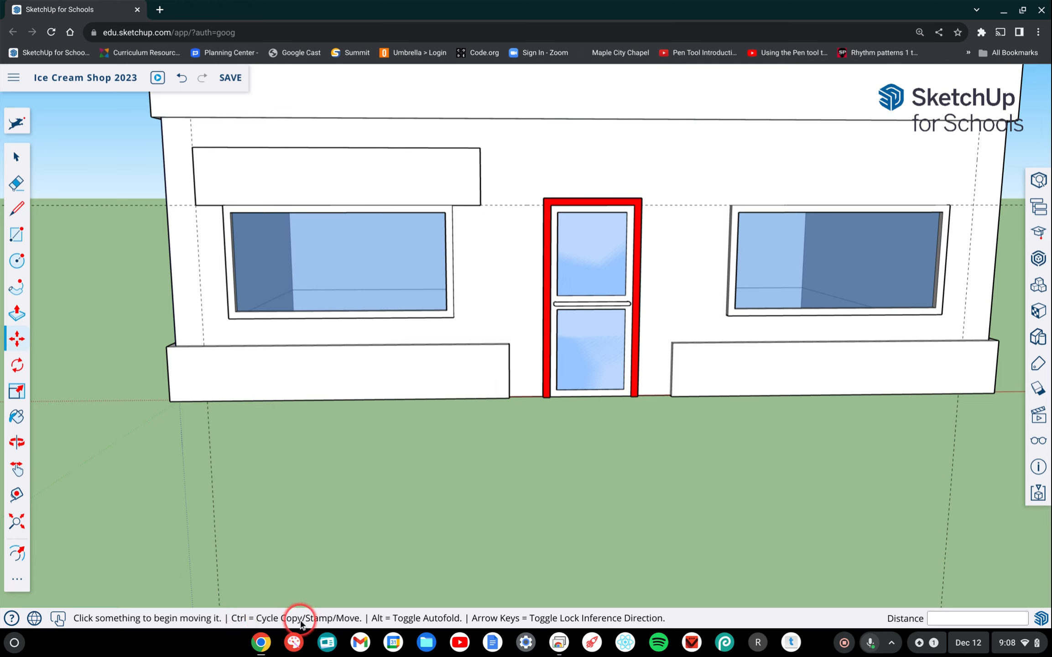
pyautogui.moveTo(347, 622)
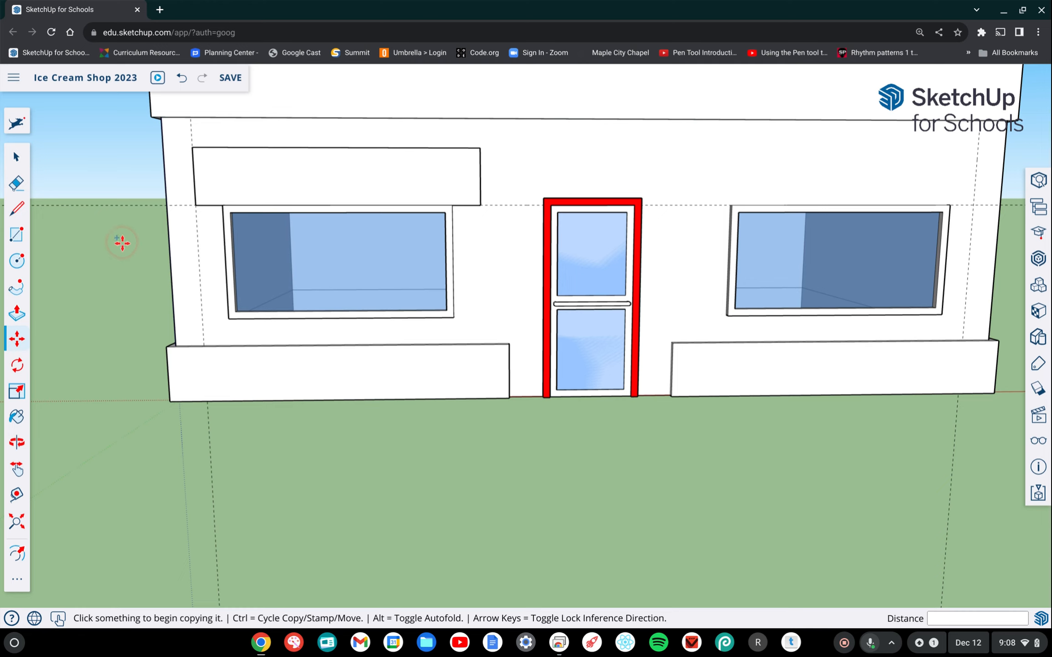
pyautogui.moveTo(86, 281)
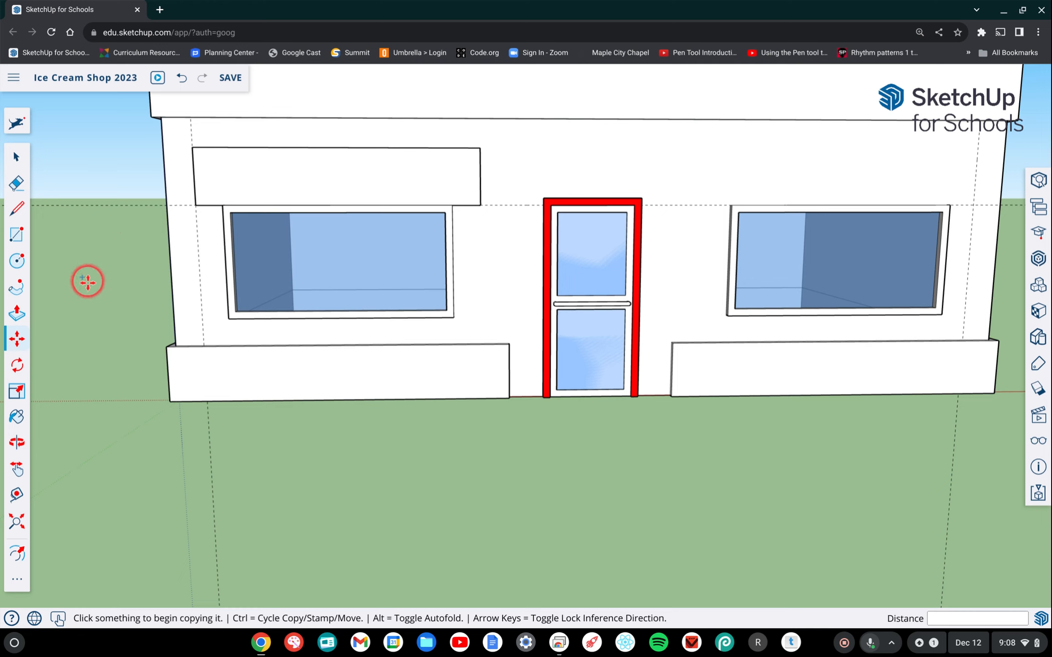
pyautogui.moveTo(104, 265)
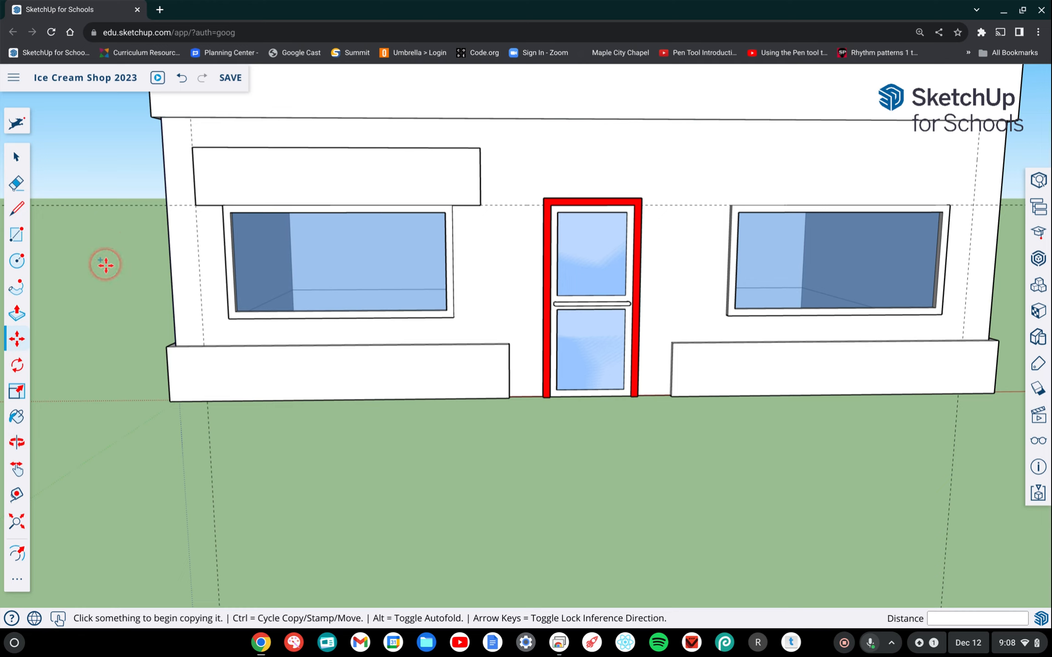
pyautogui.moveTo(111, 229)
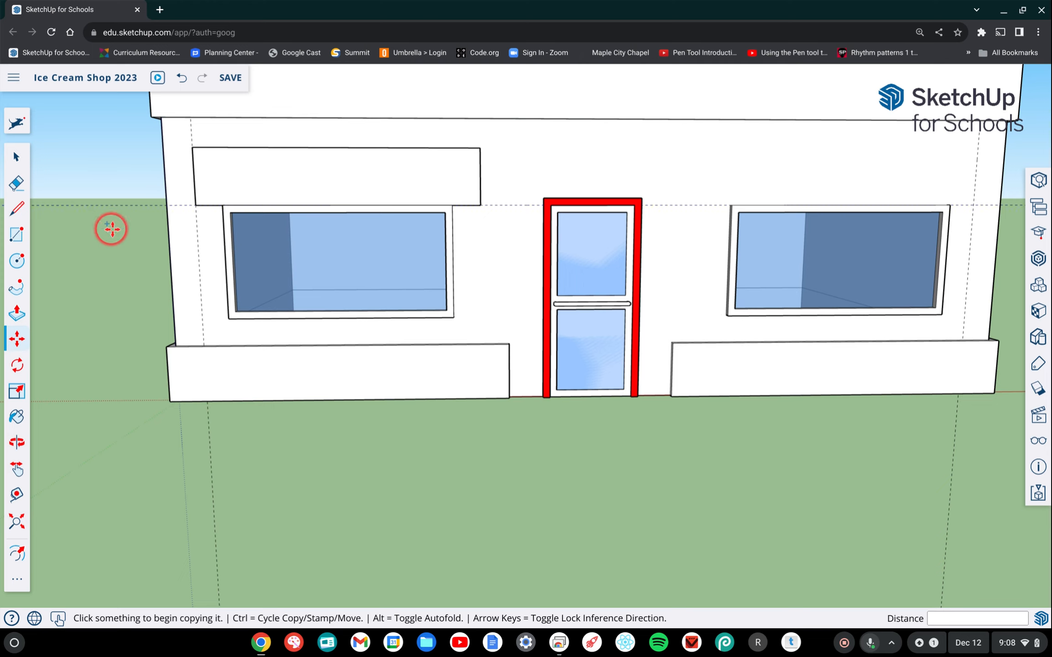
pyautogui.moveTo(115, 243)
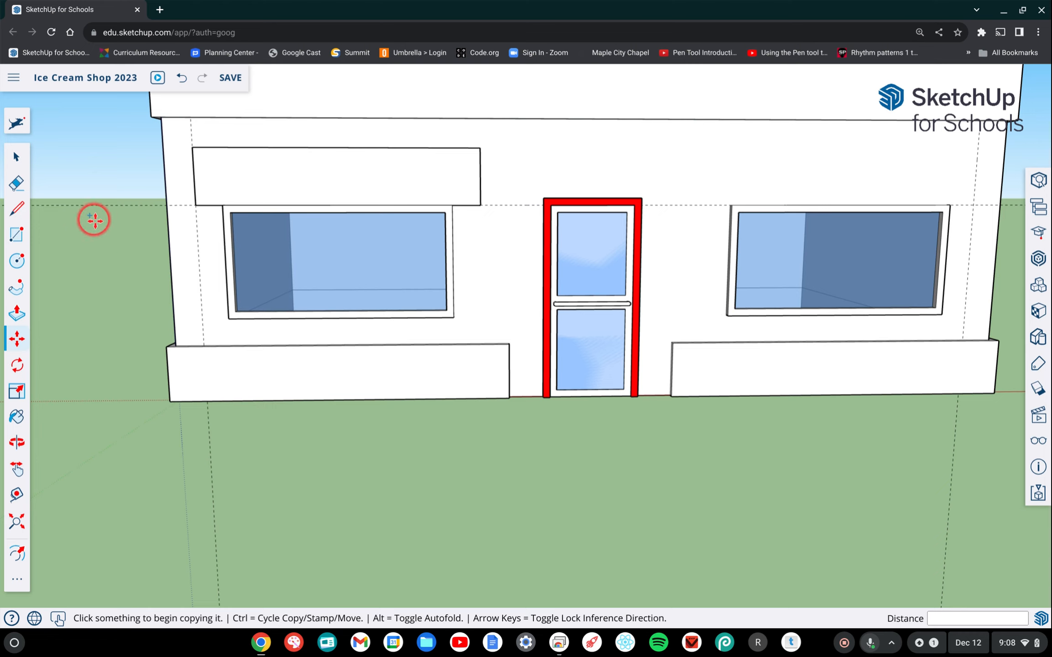
pyautogui.moveTo(94, 253)
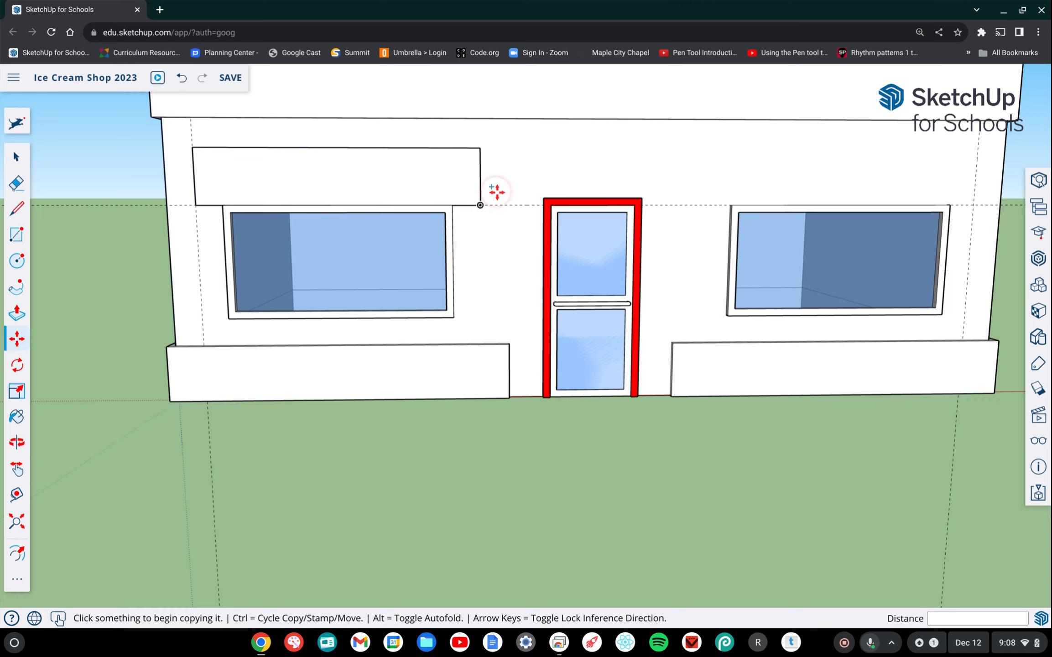
pyautogui.moveTo(479, 204)
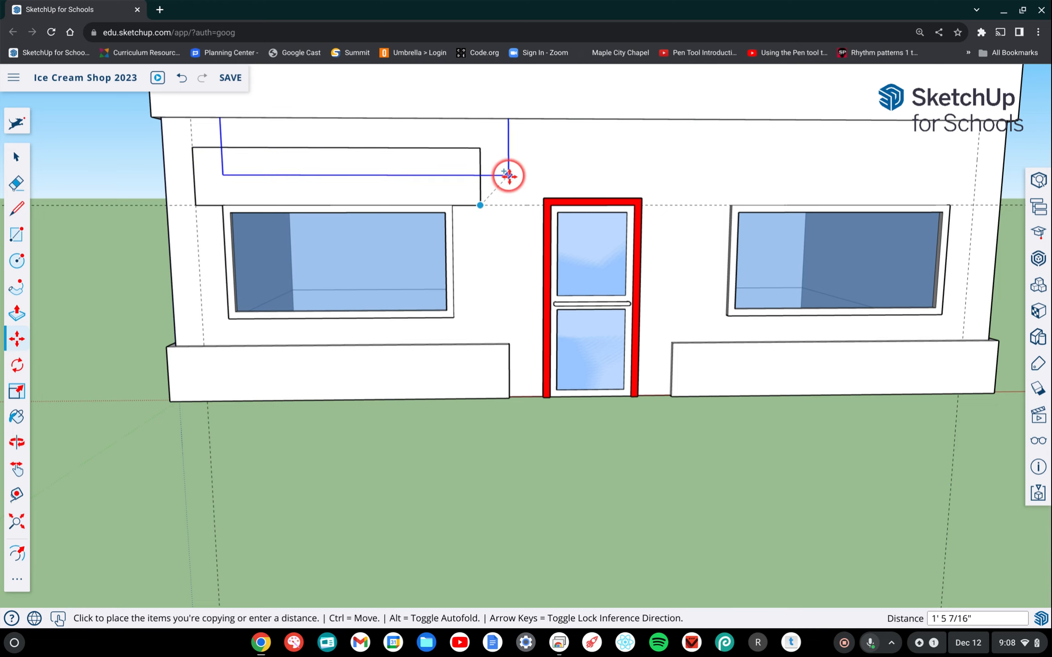
pyautogui.moveTo(577, 157)
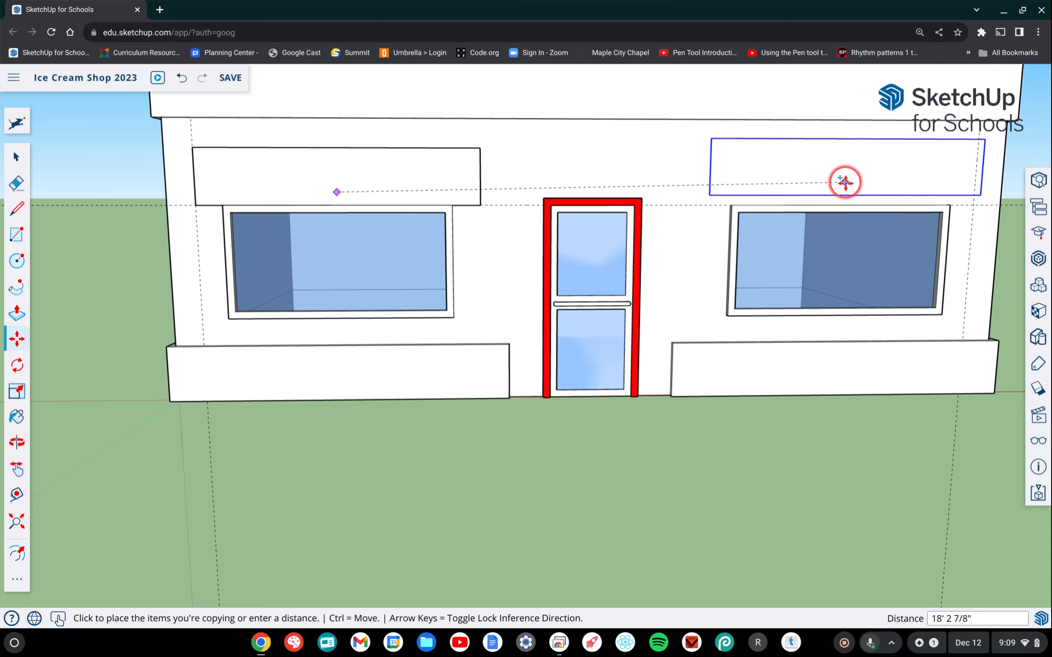
pyautogui.moveTo(845, 184)
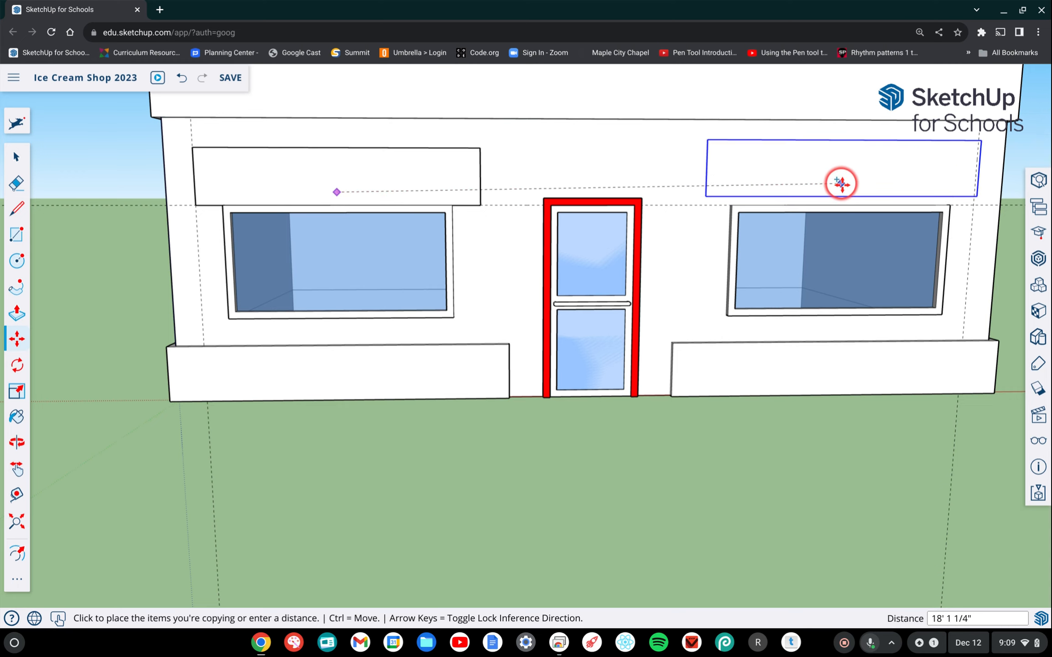
# - Place the Awning copy above the right window and return to Select
pyautogui.moveTo(842, 184); pyautogui.dragTo(836, 188)
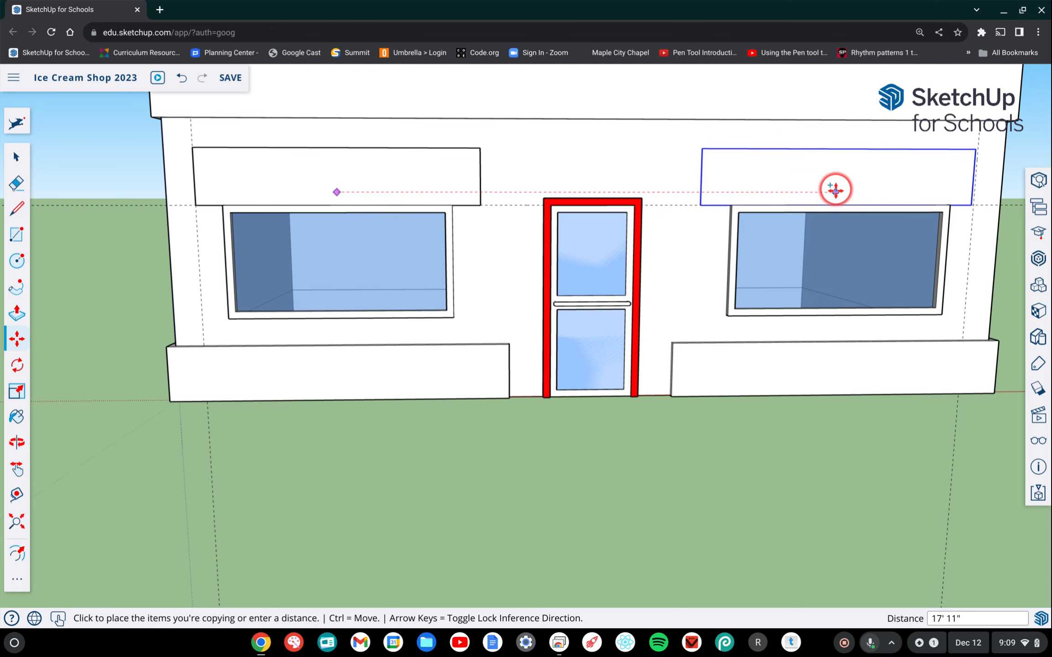
pyautogui.click(836, 188)
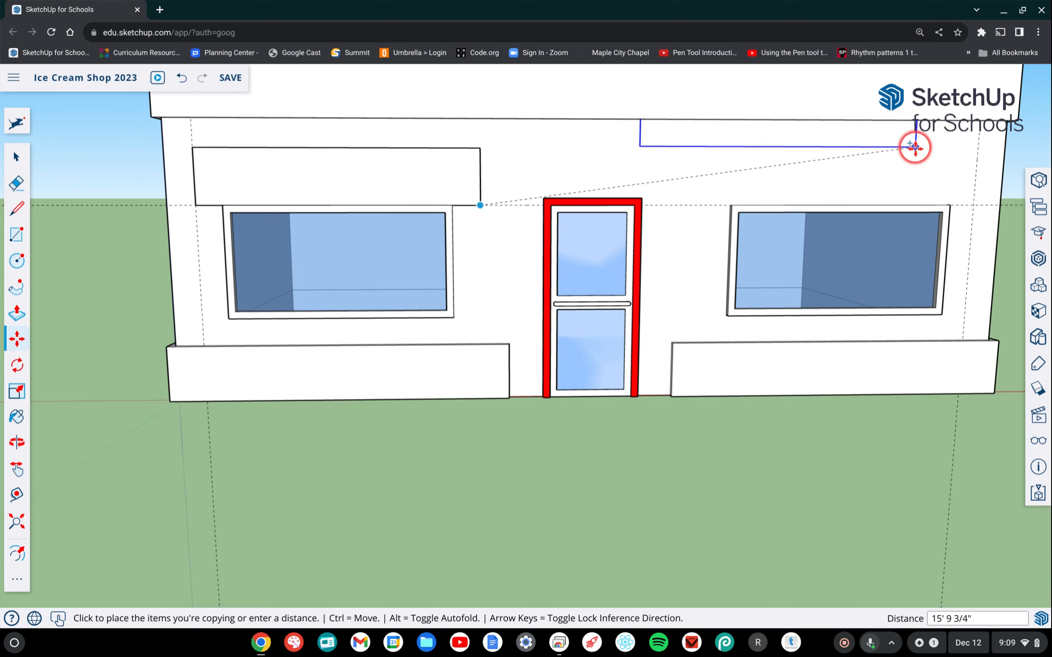
pyautogui.moveTo(973, 203)
pyautogui.write("18'")
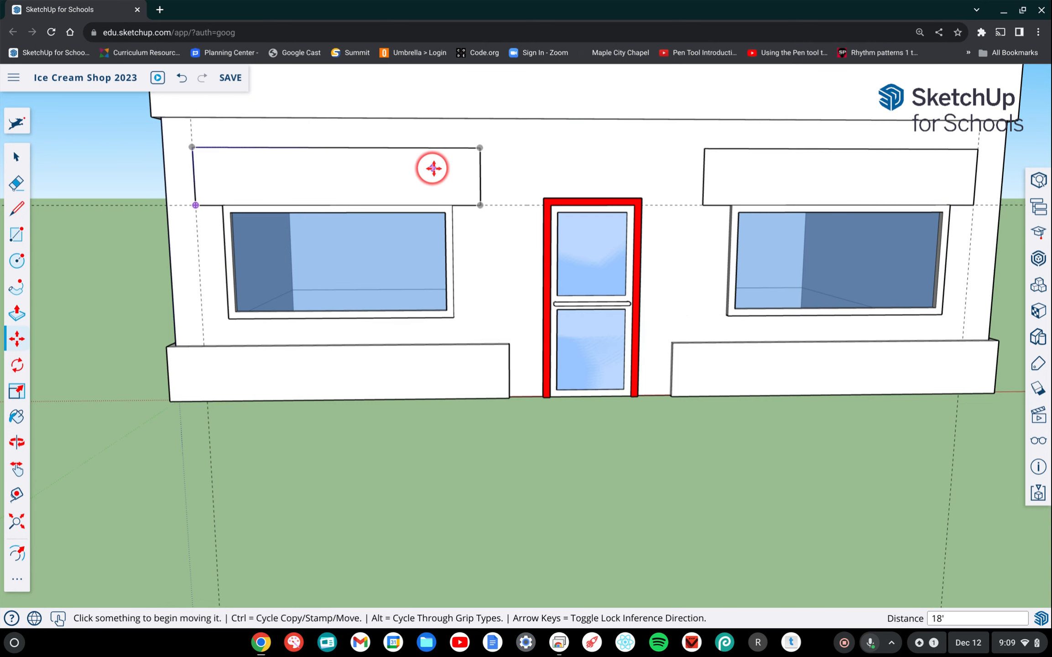
pyautogui.click(17, 156)
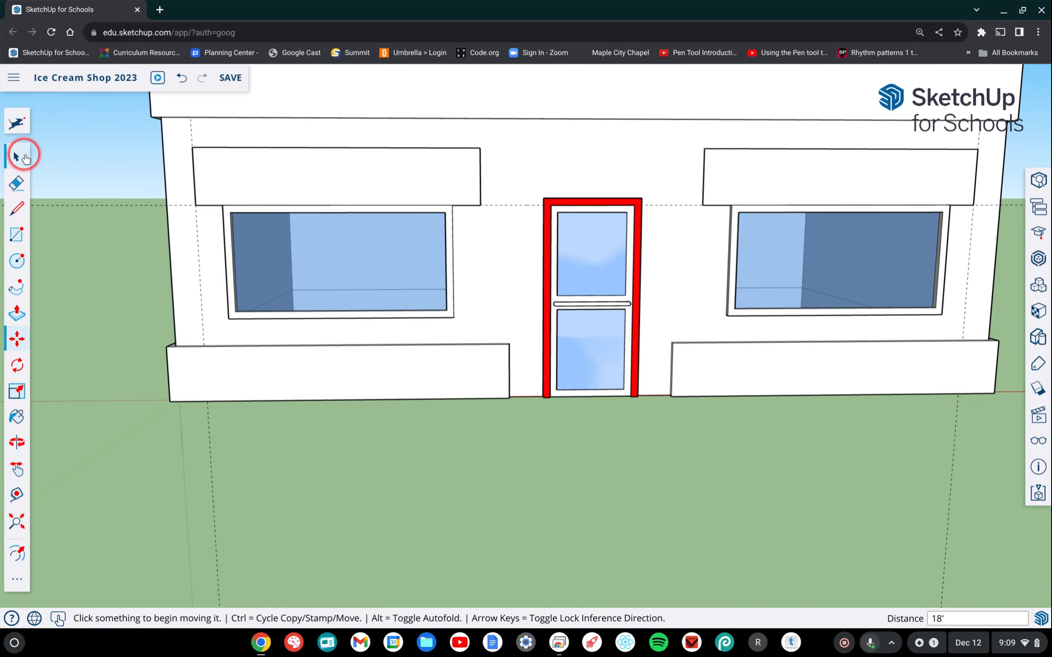
pyautogui.click(16, 155)
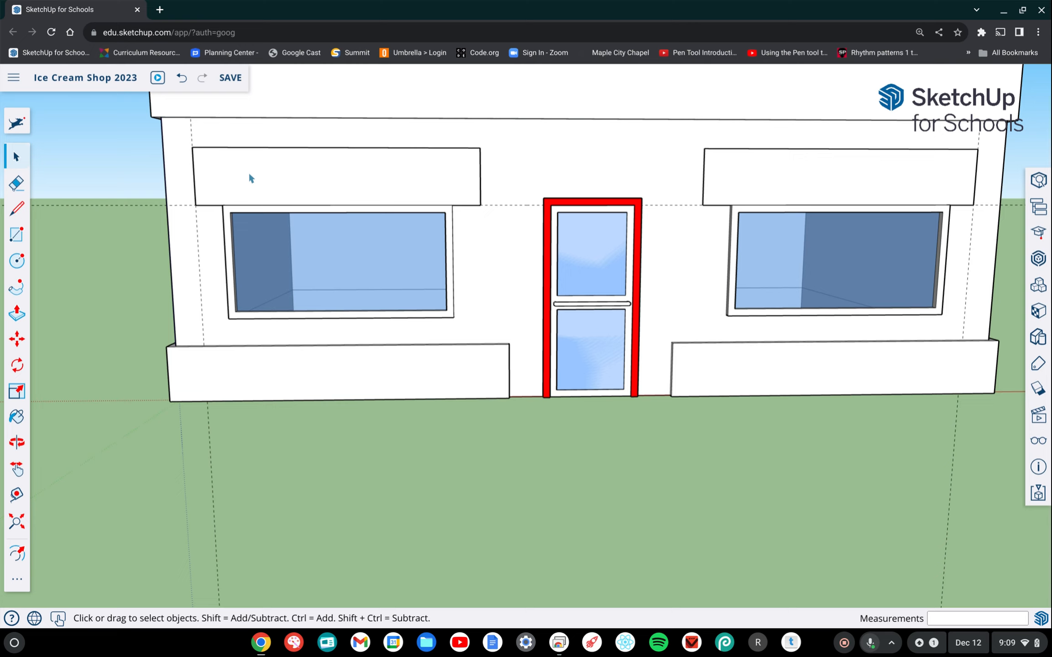
pyautogui.click(249, 173)
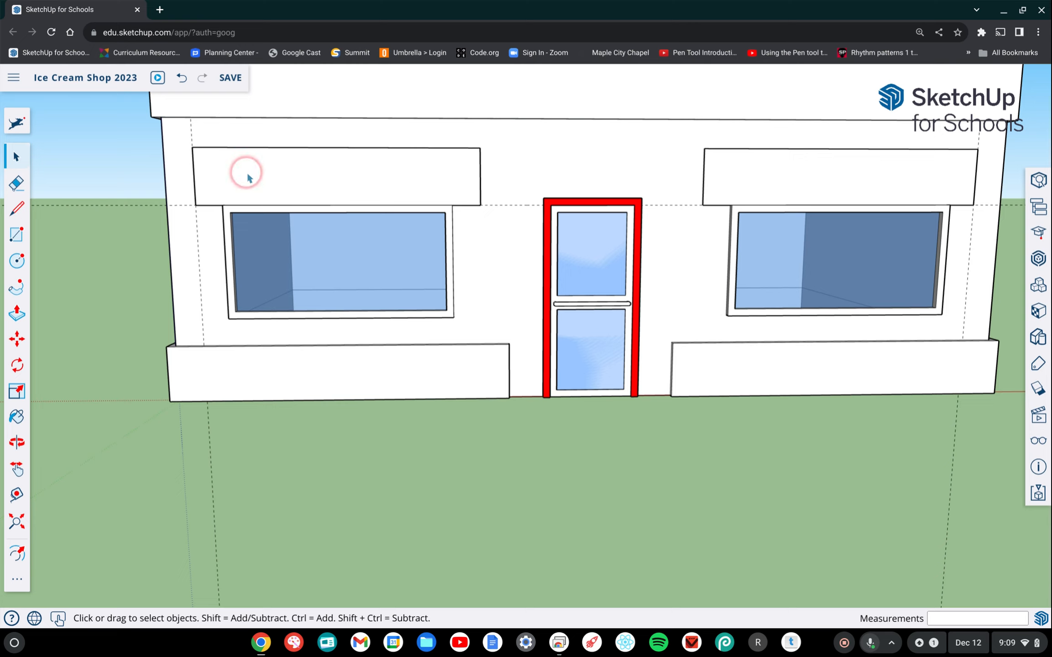
pyautogui.moveTo(357, 196)
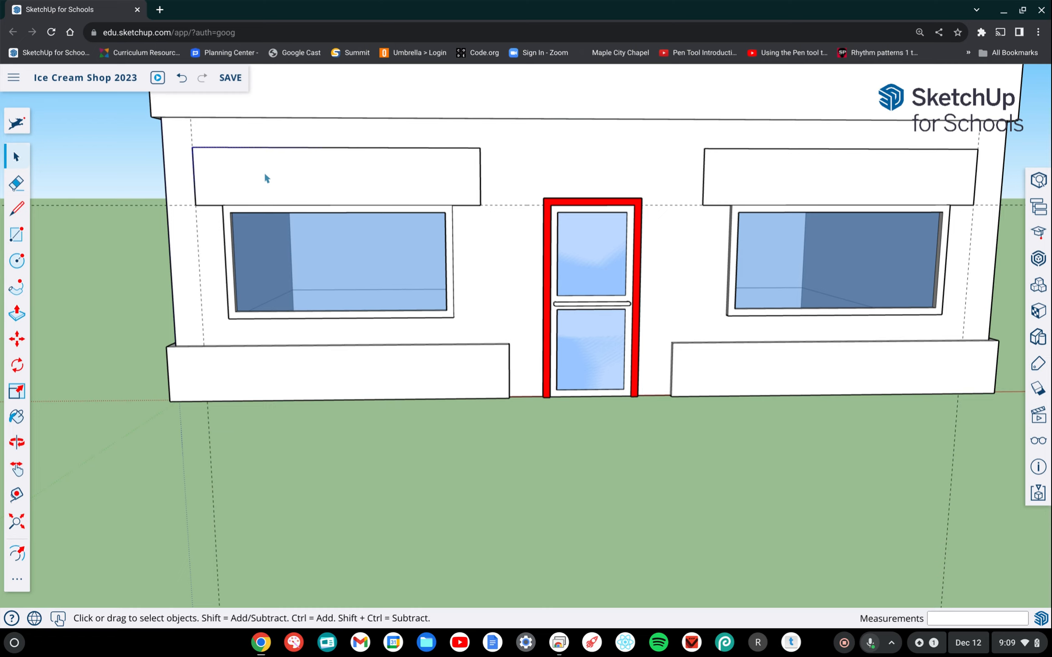
pyautogui.click(353, 196)
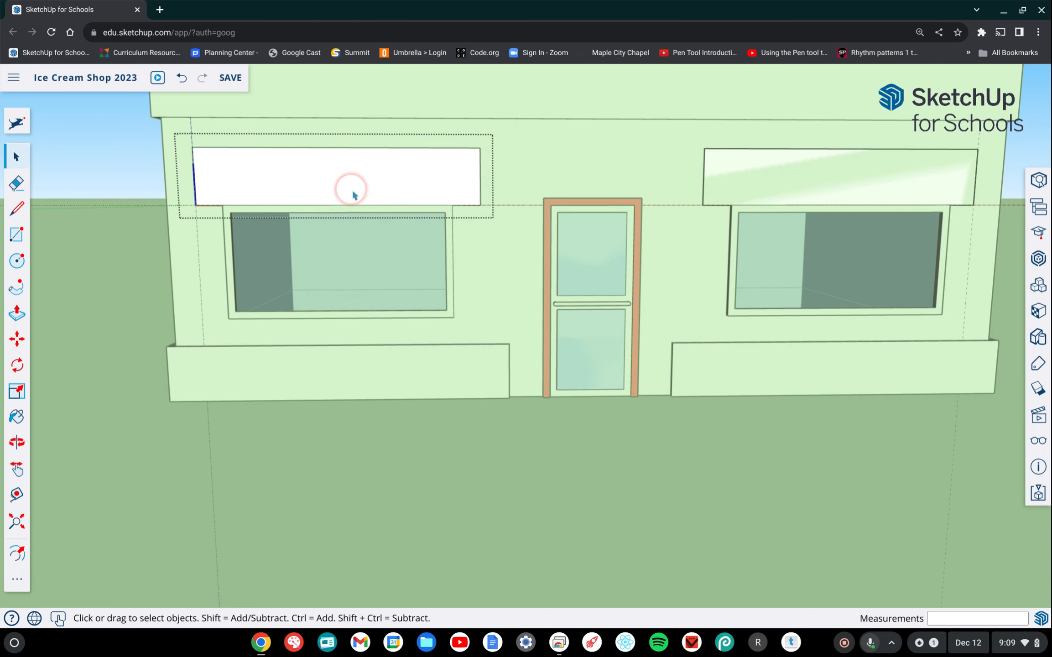
pyautogui.moveTo(222, 127)
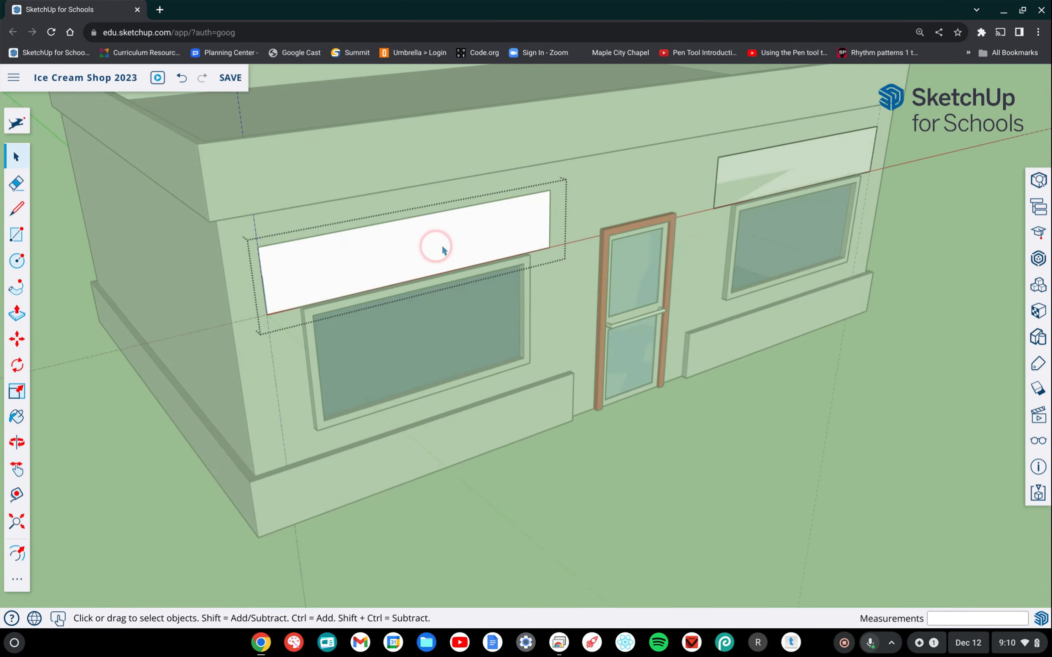
pyautogui.moveTo(409, 242)
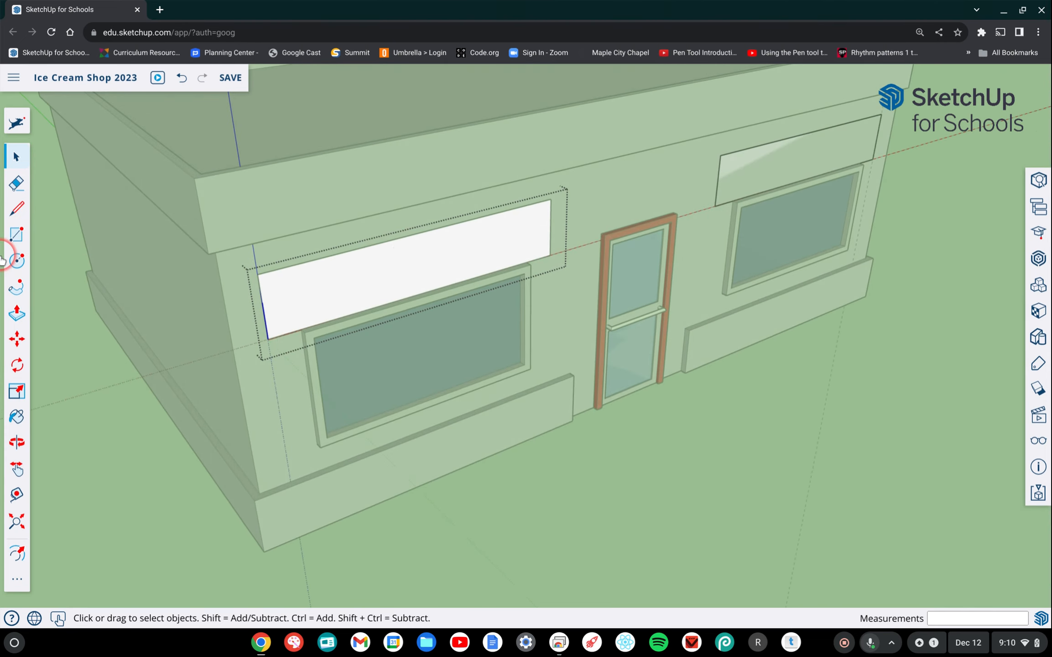
pyautogui.moveTo(17, 364)
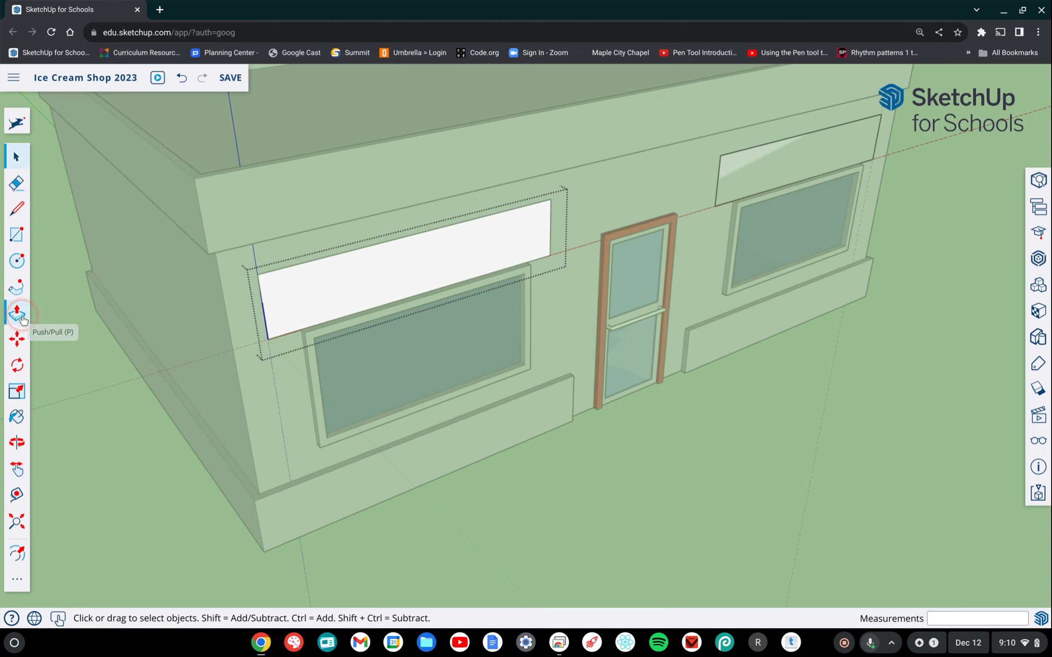
# - Push/Pull the left Awning face out 3' so both linked awnings become boxes
pyautogui.click(17, 313)
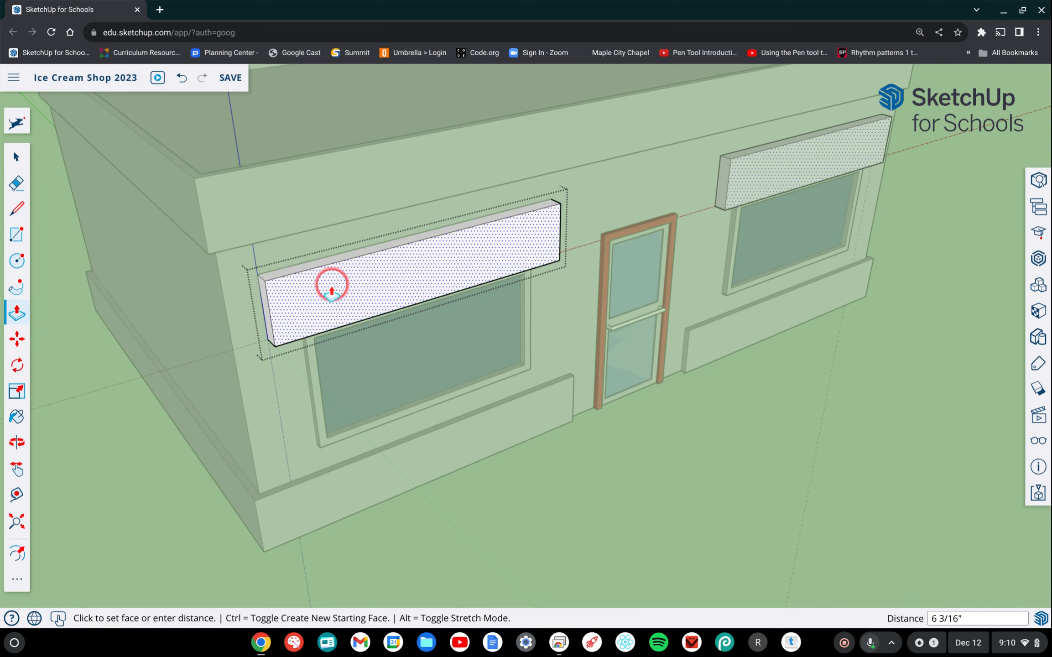
pyautogui.moveTo(331, 287); pyautogui.dragTo(399, 323)
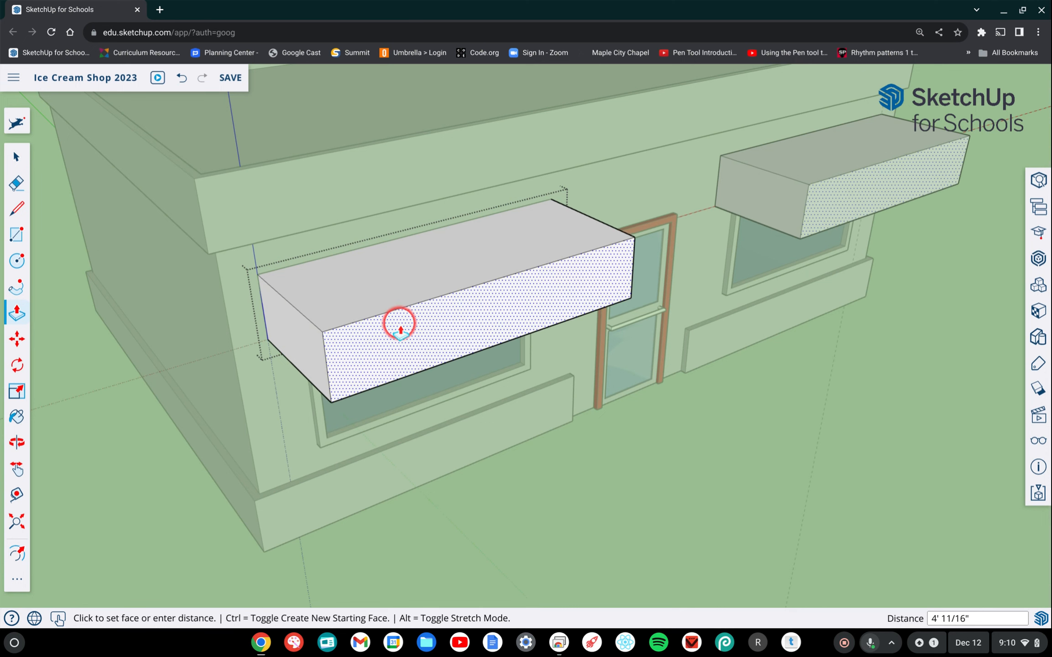
pyautogui.moveTo(399, 322); pyautogui.dragTo(372, 307)
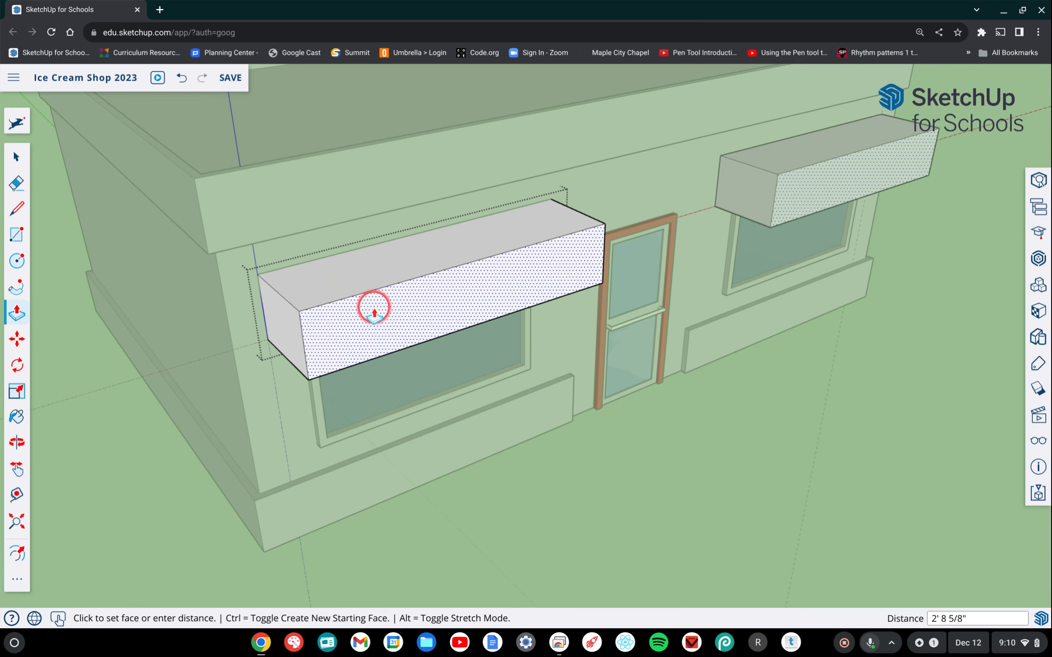
pyautogui.moveTo(373, 307); pyautogui.dragTo(404, 331)
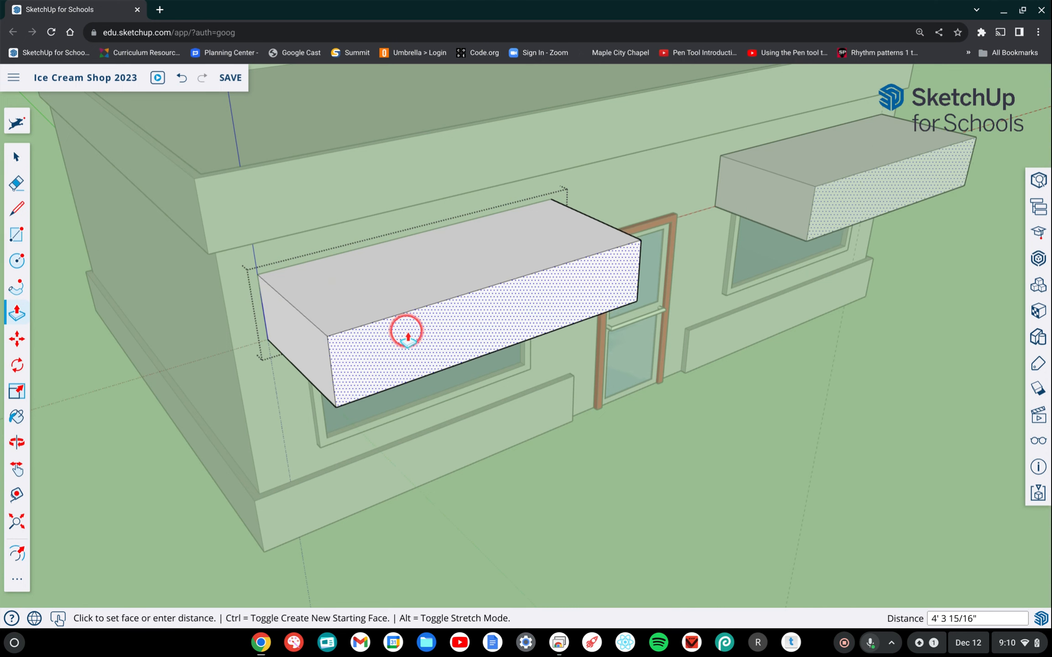
pyautogui.moveTo(406, 332); pyautogui.dragTo(435, 333)
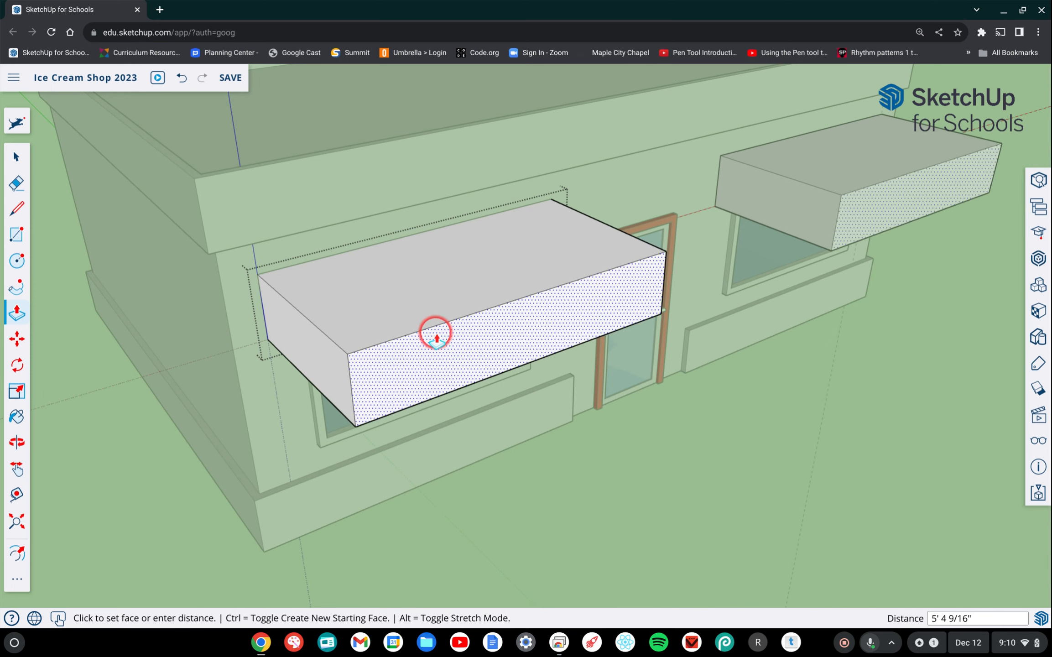
pyautogui.moveTo(436, 332); pyautogui.dragTo(395, 316)
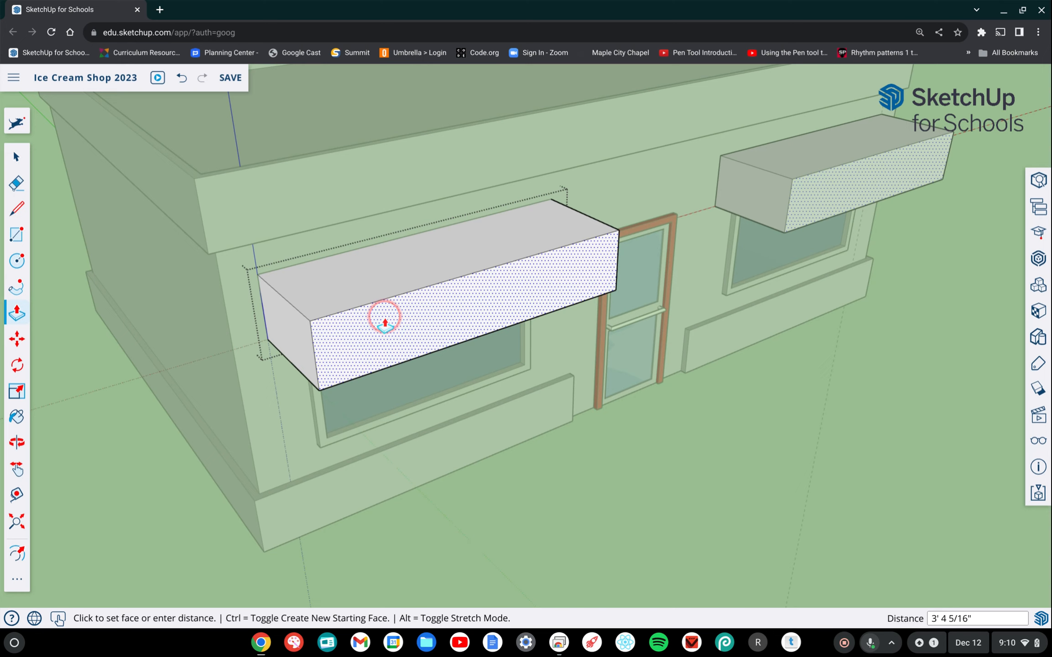
pyautogui.write("3'")
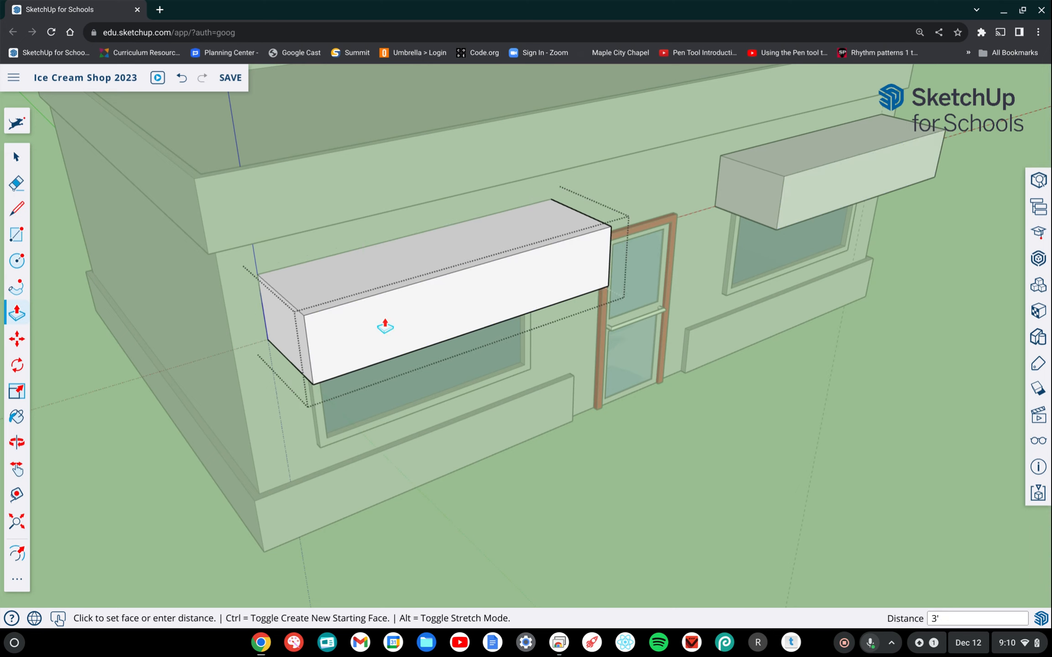
pyautogui.moveTo(208, 261)
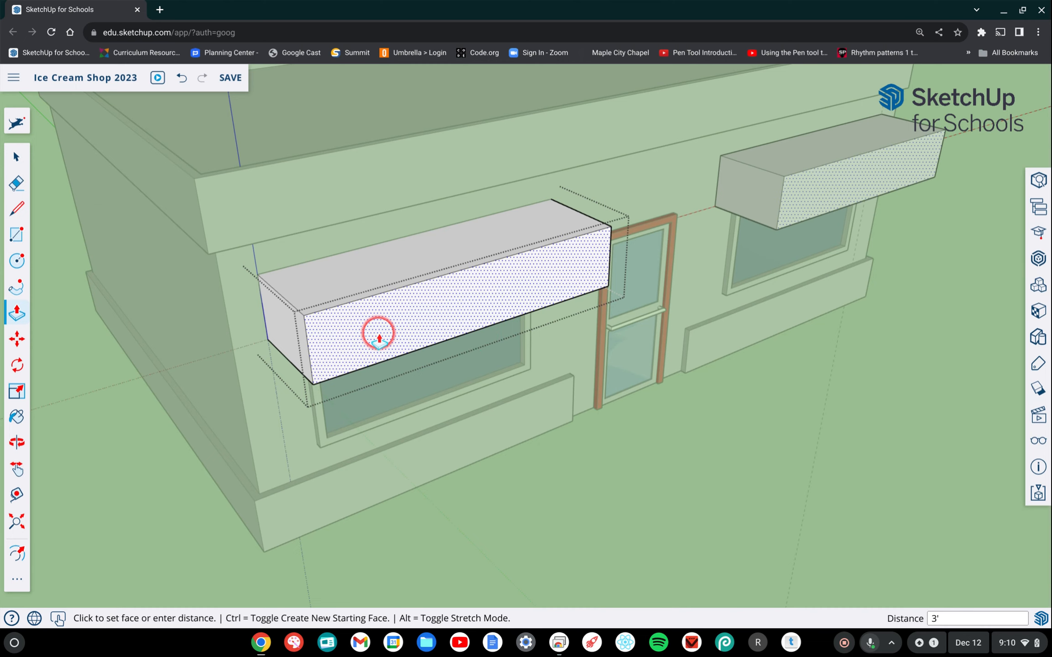
pyautogui.click(16, 157)
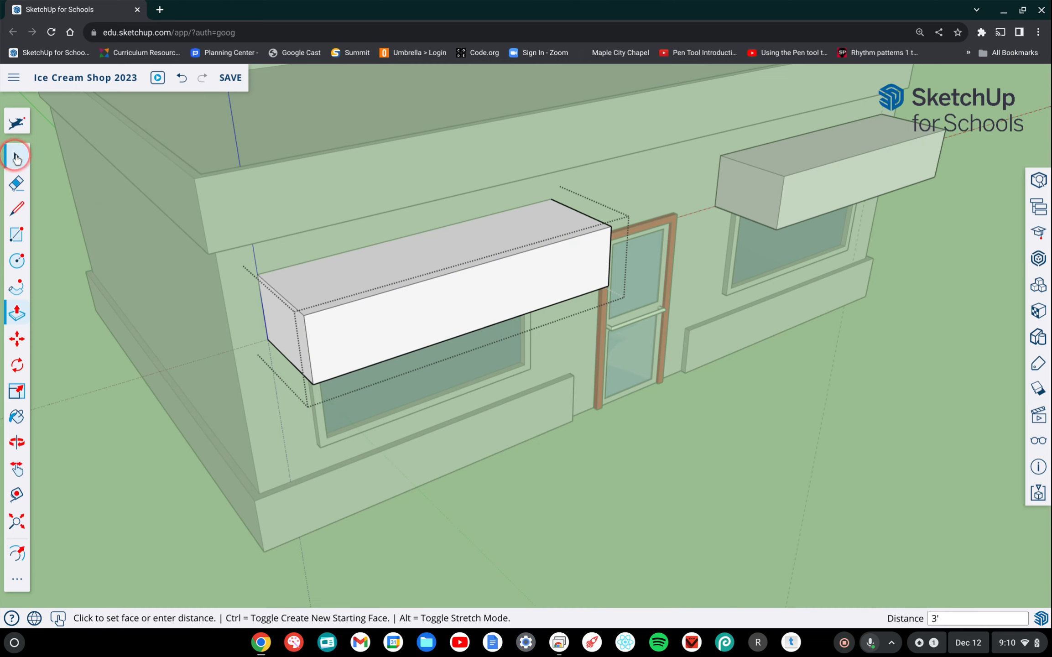
pyautogui.click(17, 157)
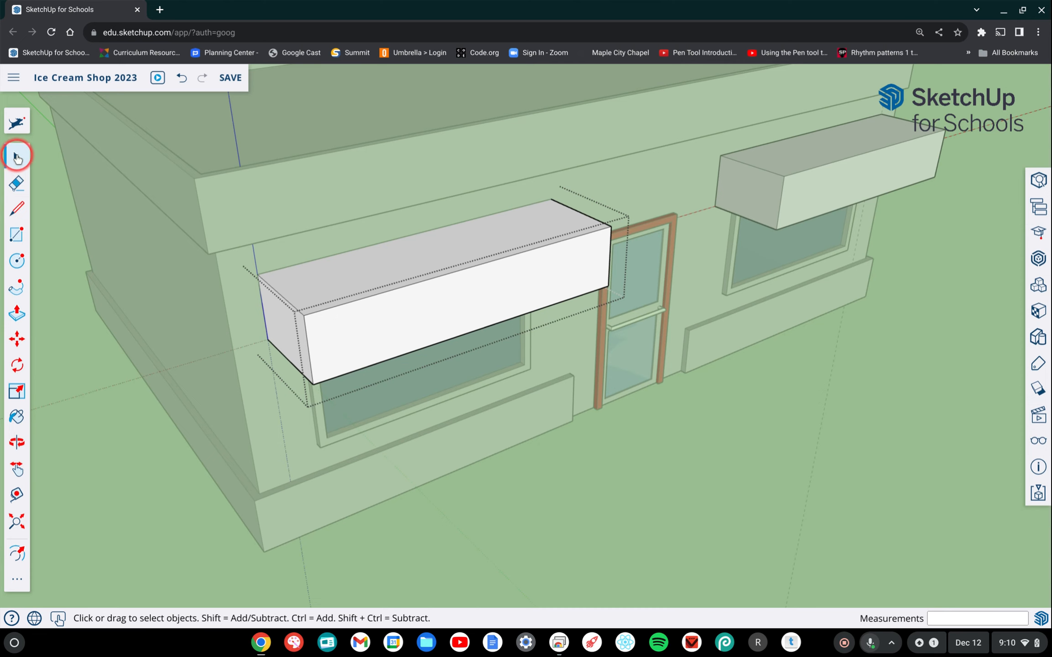